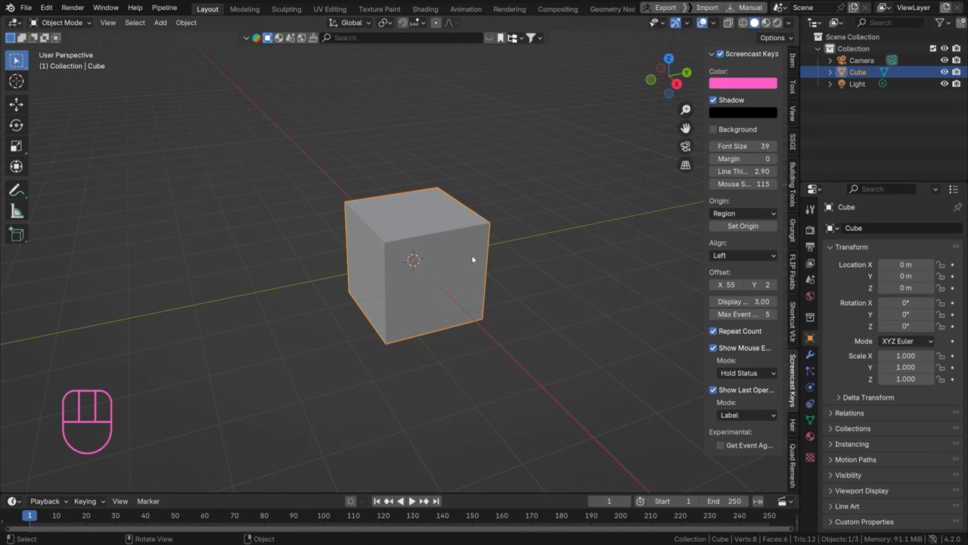
pyautogui.moveTo(499, 145)
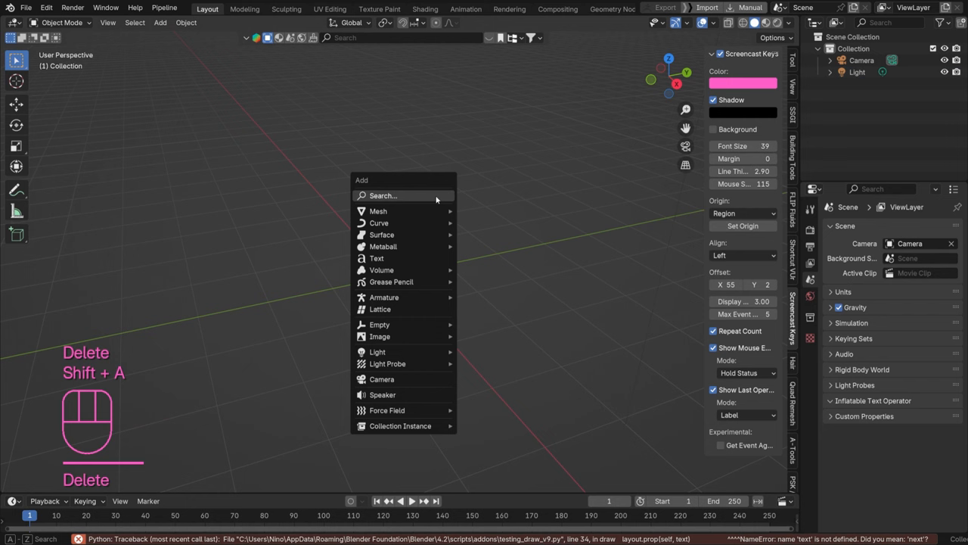
pyautogui.moveTo(378, 210)
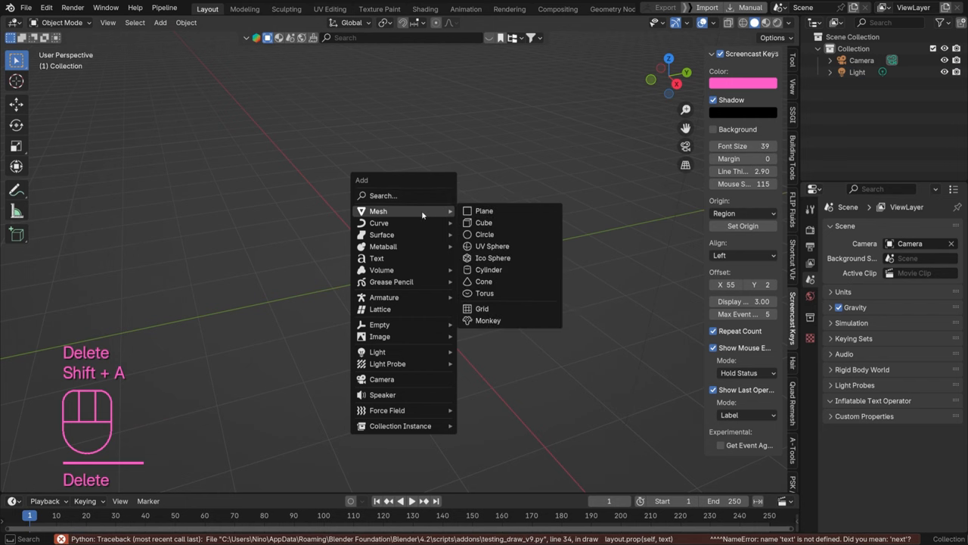
# Add a Suzanne monkey head and give it a Subdivision Surface modifier
pyautogui.click(488, 320)
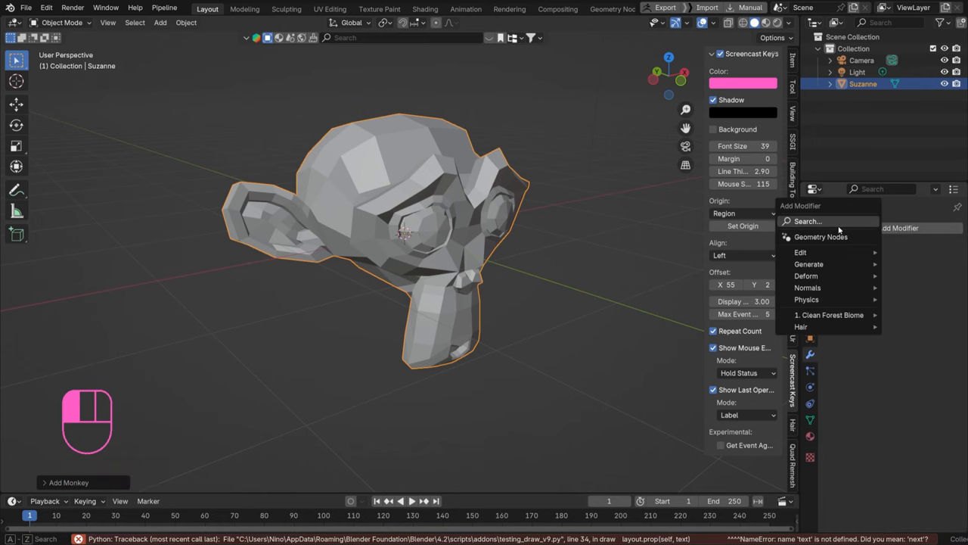
pyautogui.write('sub')
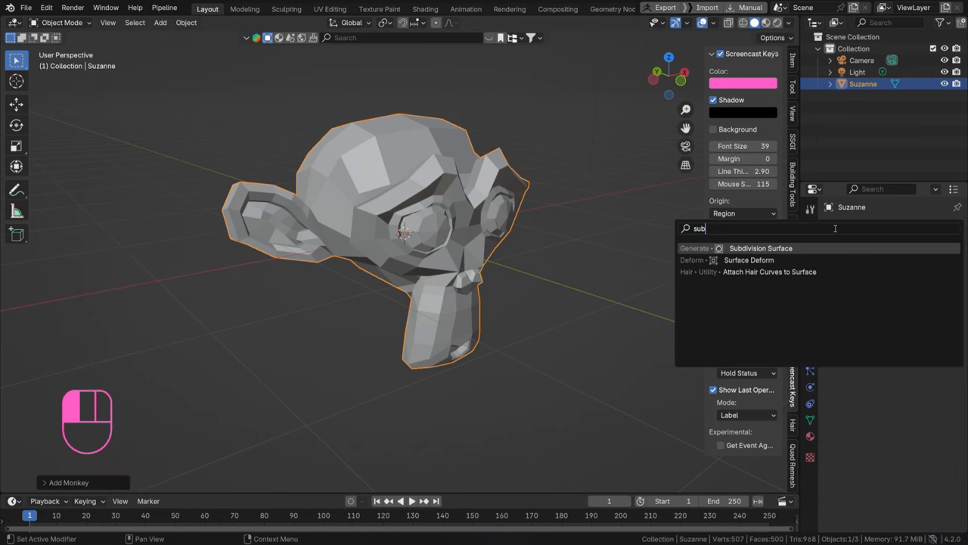
pyautogui.click(759, 248)
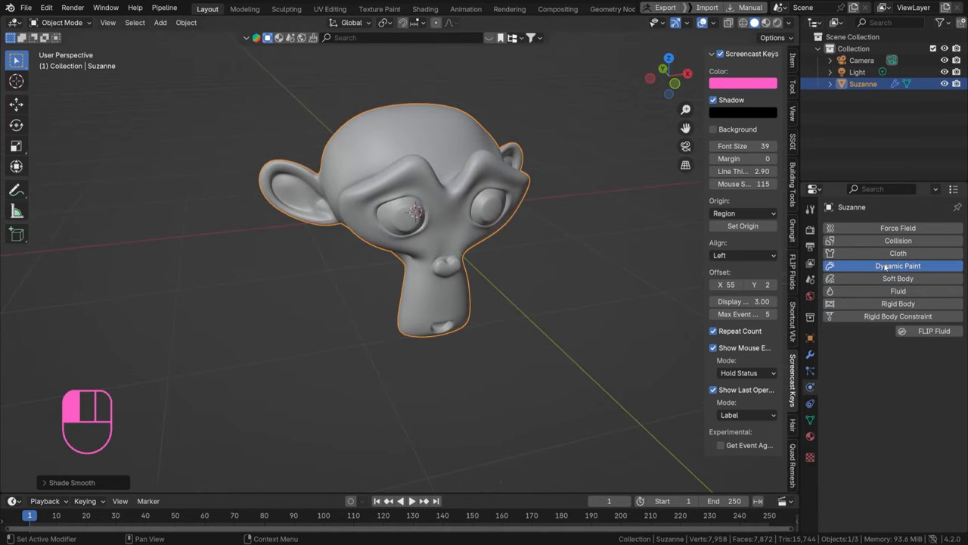
# Add Dynamic Paint canvas physics to Suzanne with Image Sequence surface format
pyautogui.click(899, 266)
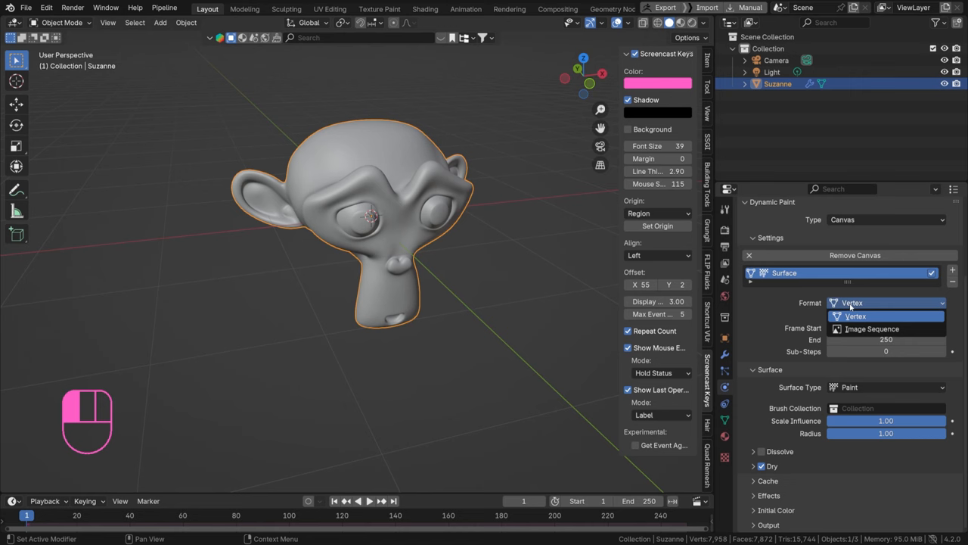
pyautogui.click(872, 328)
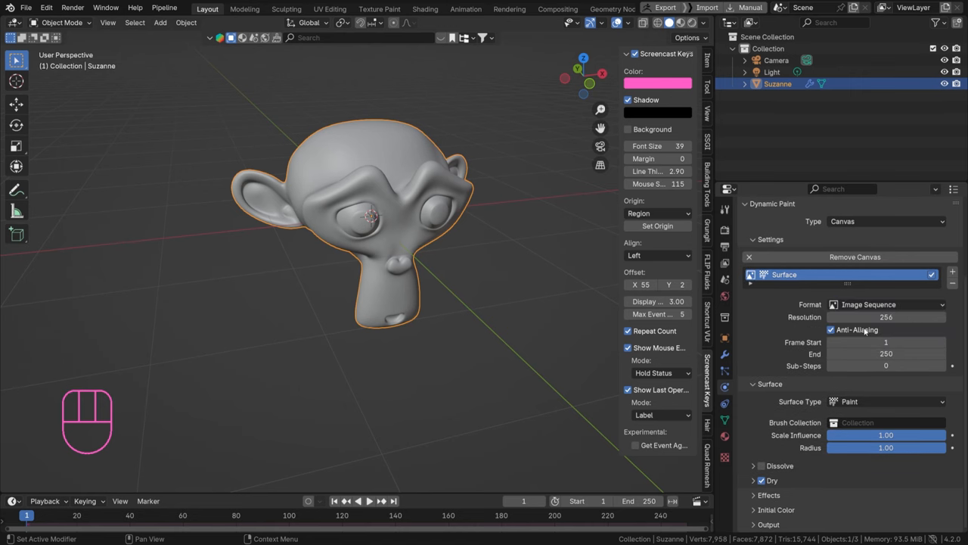
pyautogui.moveTo(790, 339)
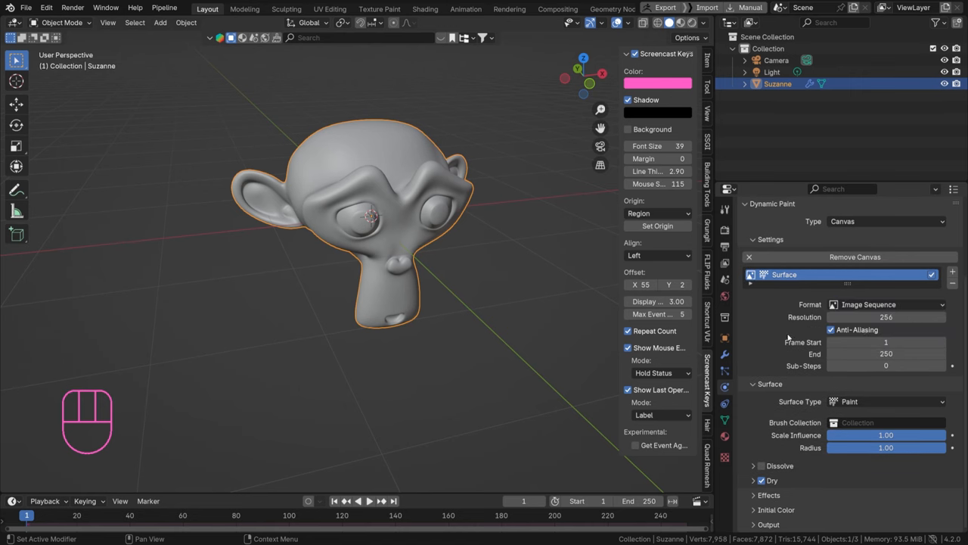
pyautogui.click(885, 401)
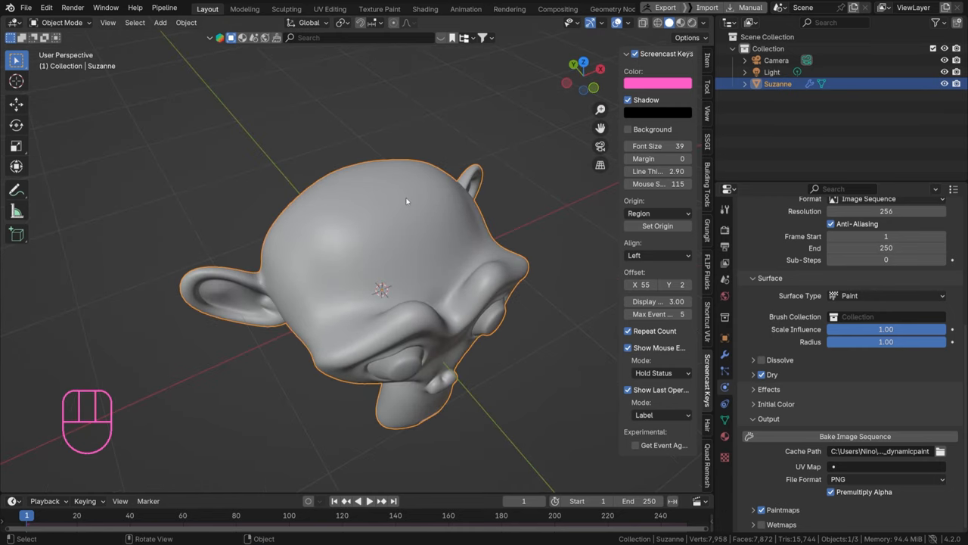
# Add a UV sphere to the scene via the Shift+A add menu
pyautogui.press('shift+a')
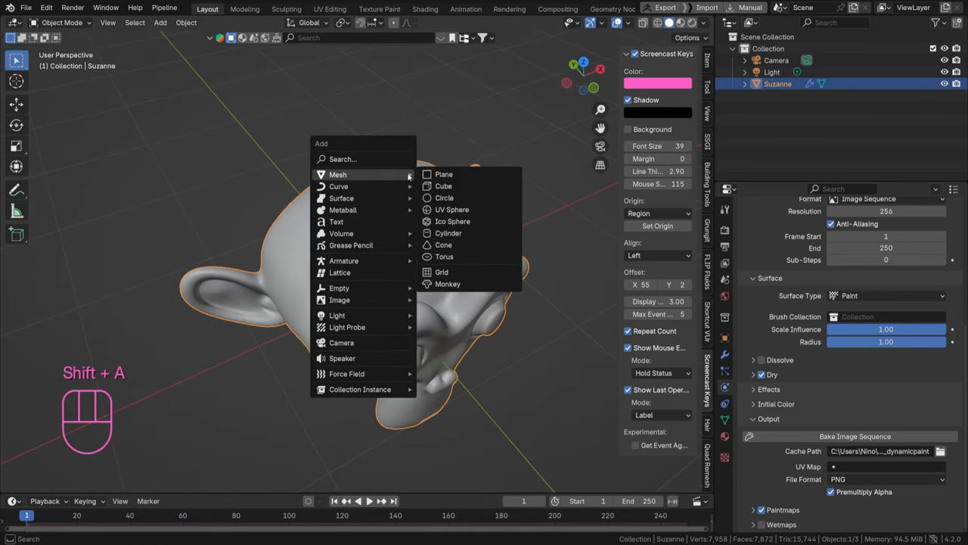
pyautogui.moveTo(451, 209)
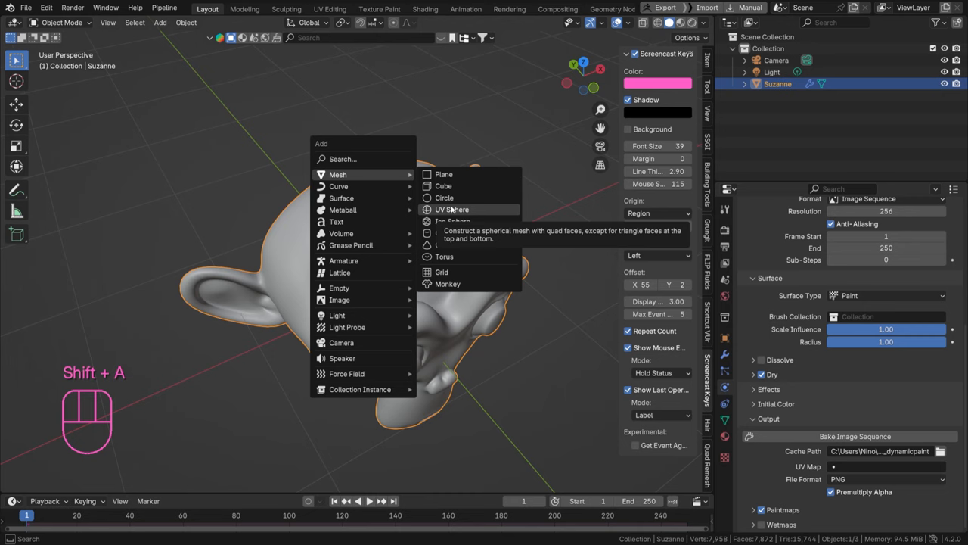
pyautogui.click(450, 209)
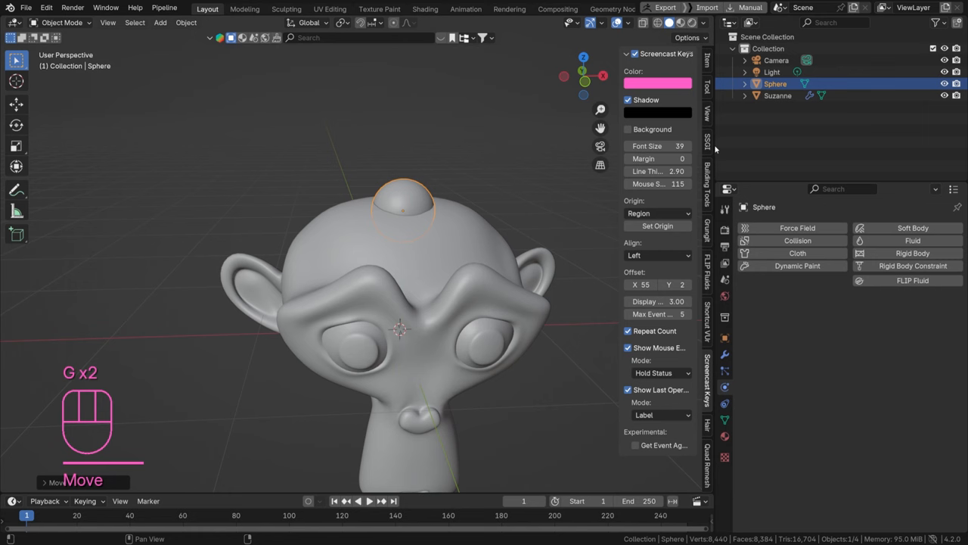
# Make the sphere a Dynamic Paint brush and view its paint colour as hex values
pyautogui.click(796, 266)
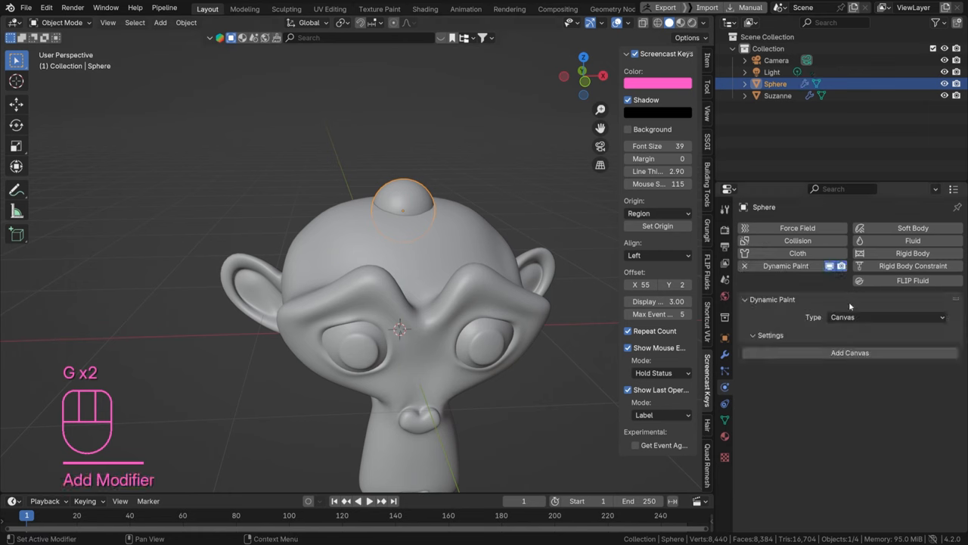
pyautogui.click(885, 318)
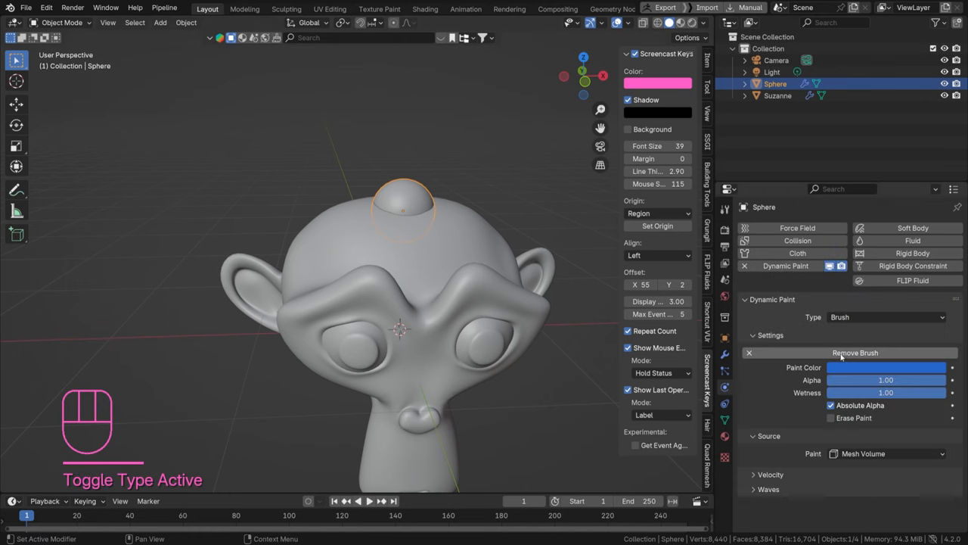
pyautogui.click(886, 368)
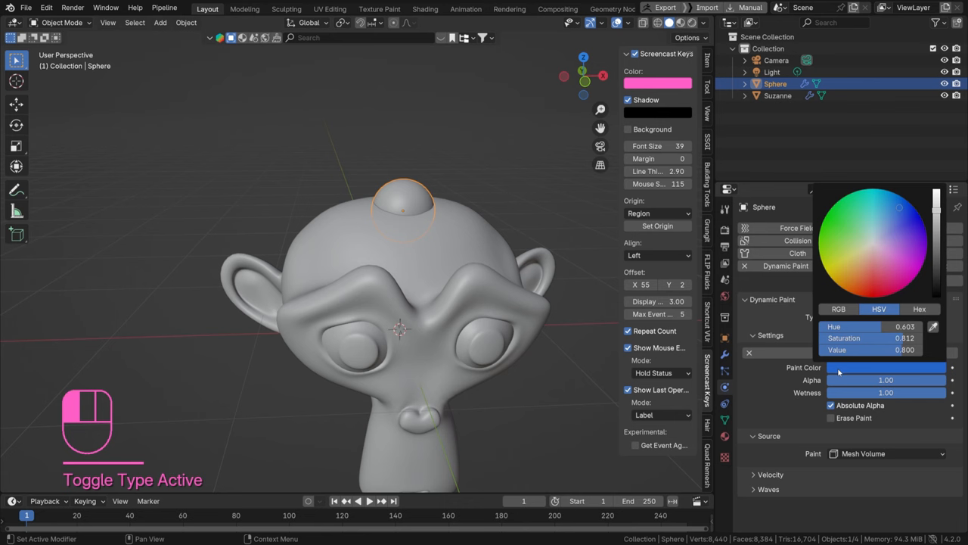
pyautogui.moveTo(920, 309)
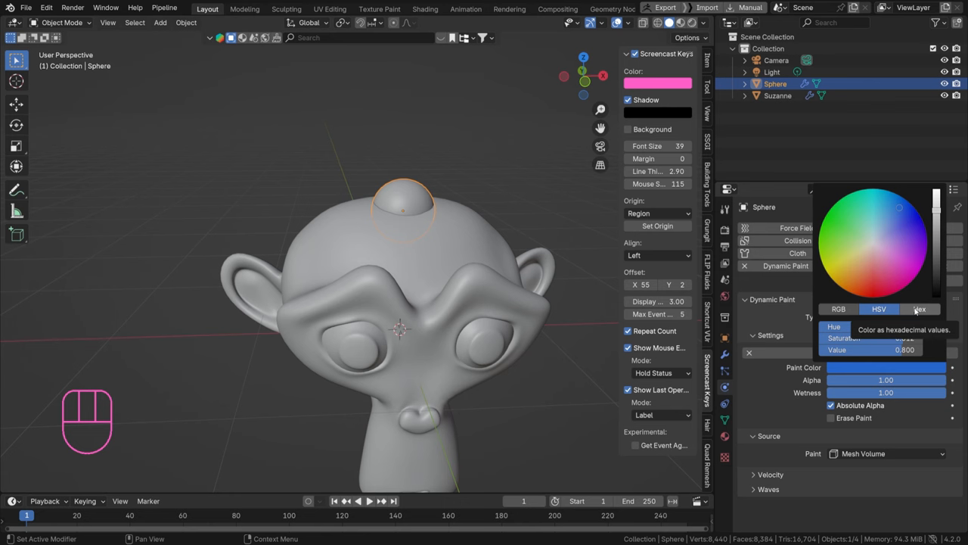
pyautogui.click(920, 309)
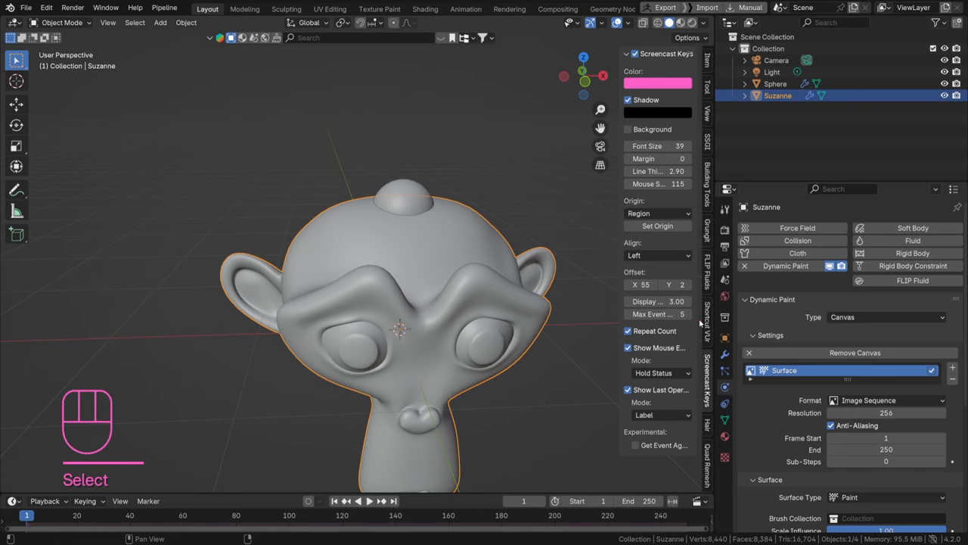
# Set the canvas Initial Color type to Color with a black fill
pyautogui.scroll(-3)
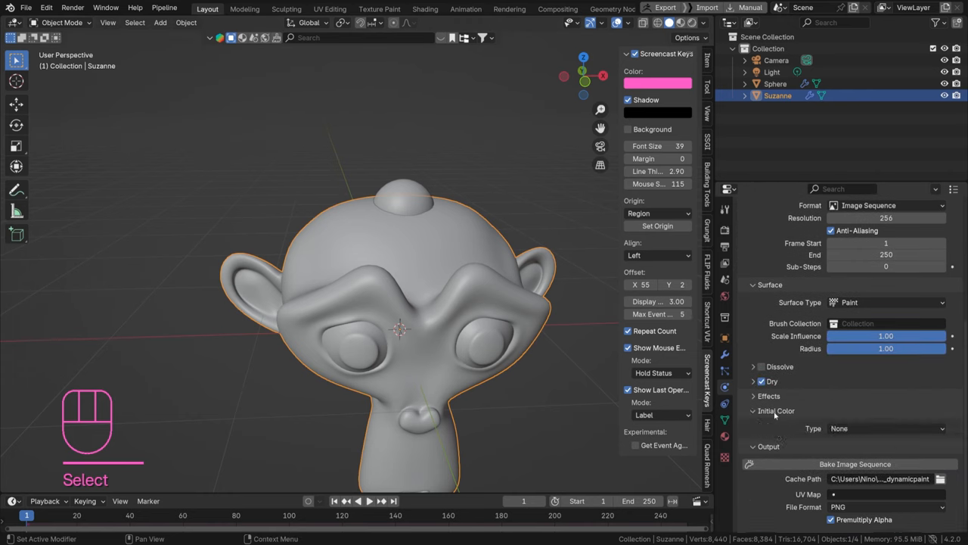
pyautogui.click(885, 429)
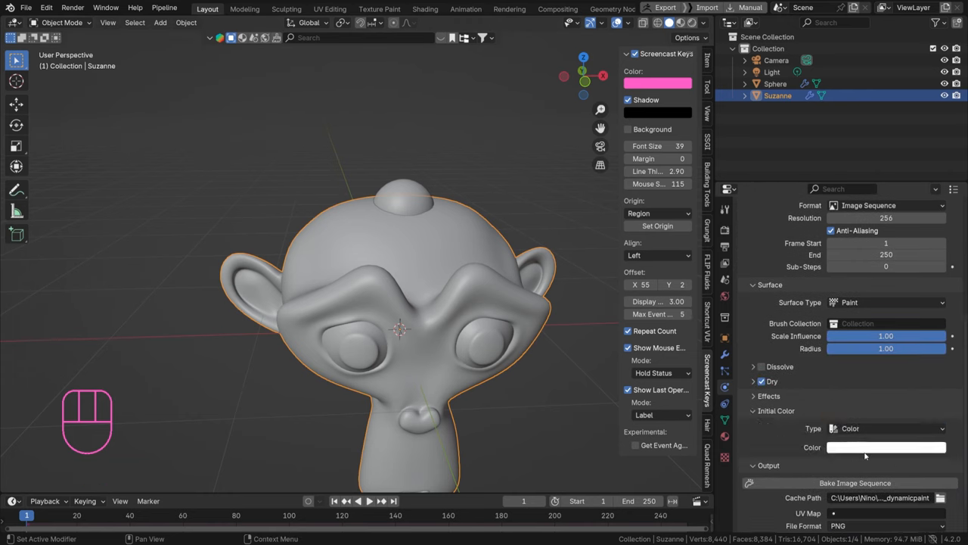
pyautogui.click(887, 446)
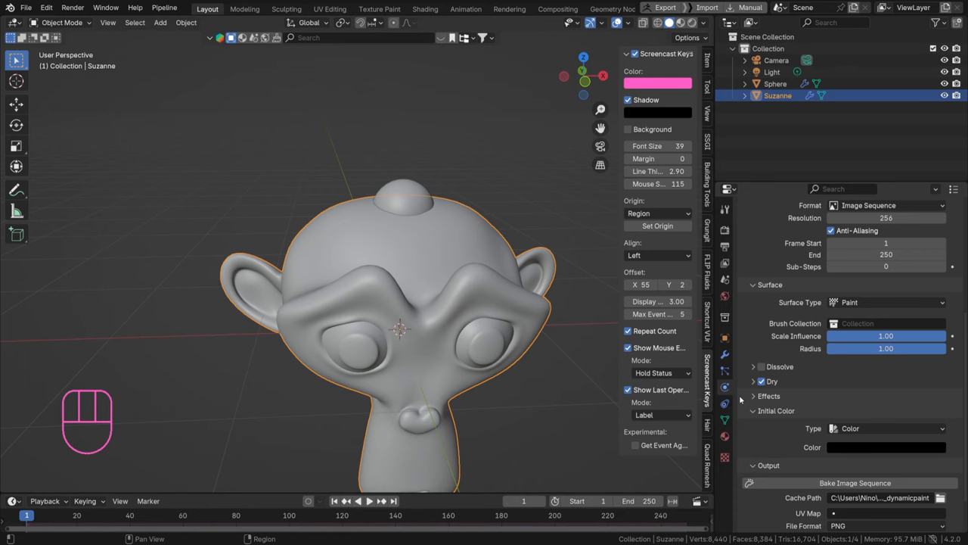
pyautogui.scroll(-3)
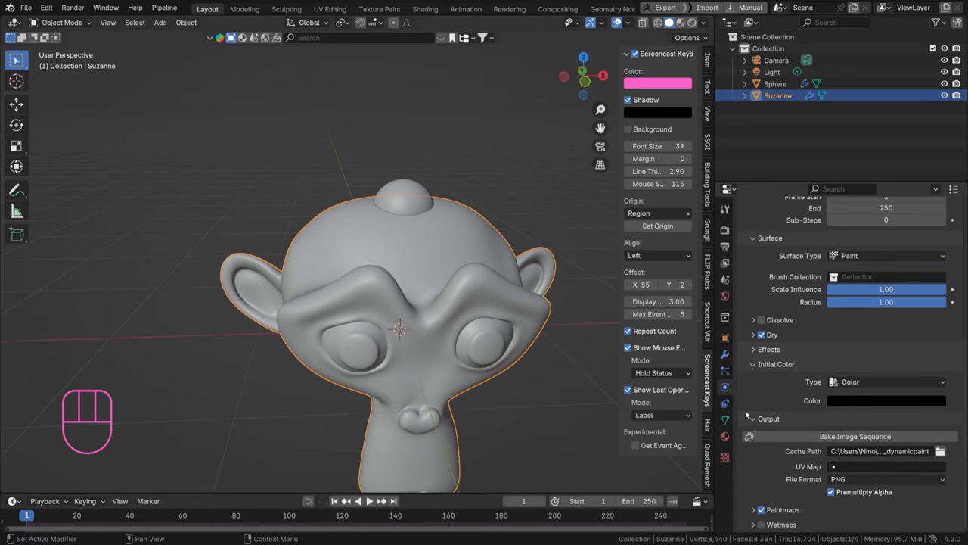
pyautogui.moveTo(793, 430)
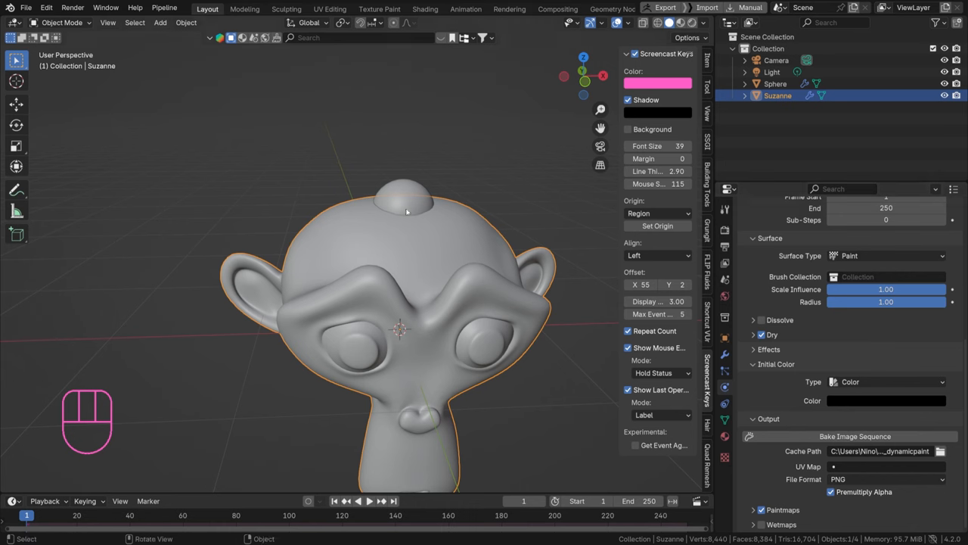
pyautogui.moveTo(429, 212)
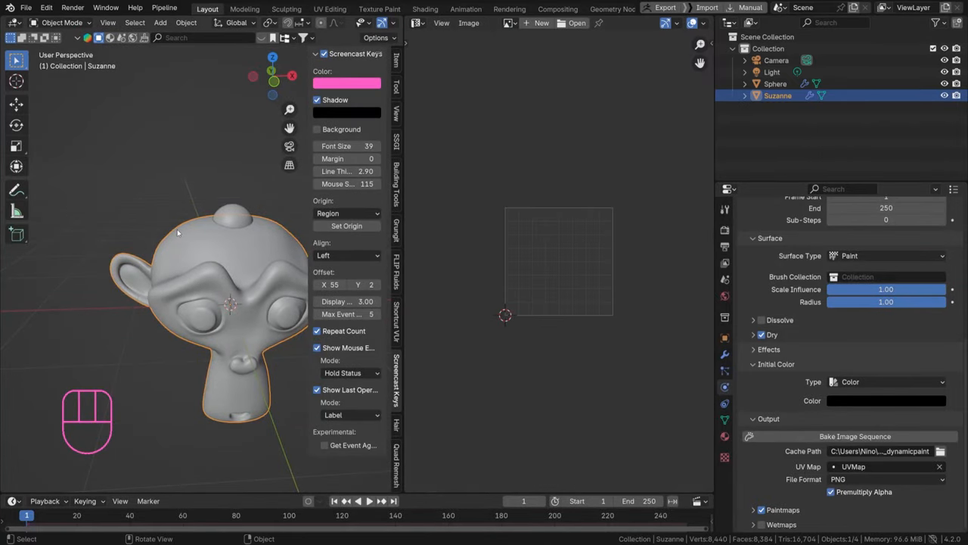
# Enter and leave Edit Mode on Suzanne to view its UVs in the image editor
pyautogui.press('Tab')
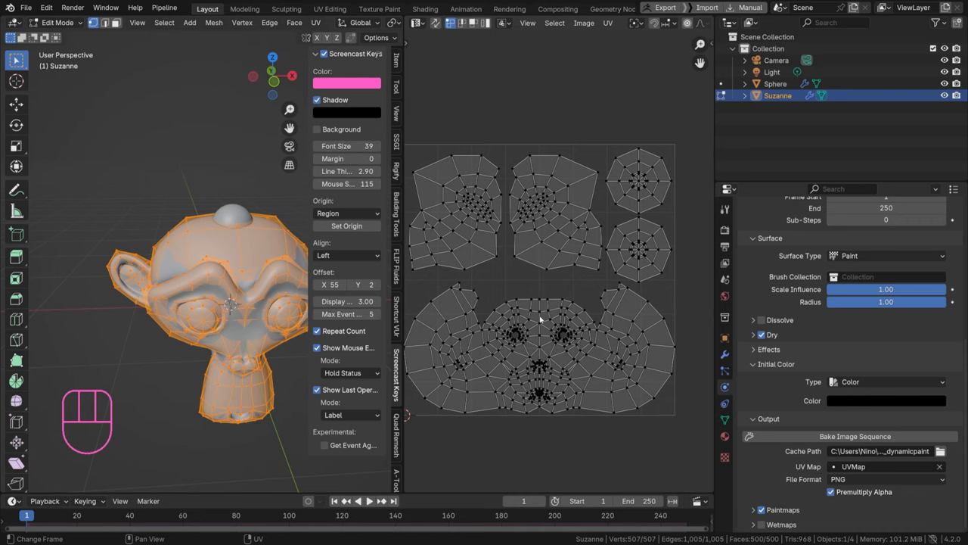
pyautogui.press('Tab')
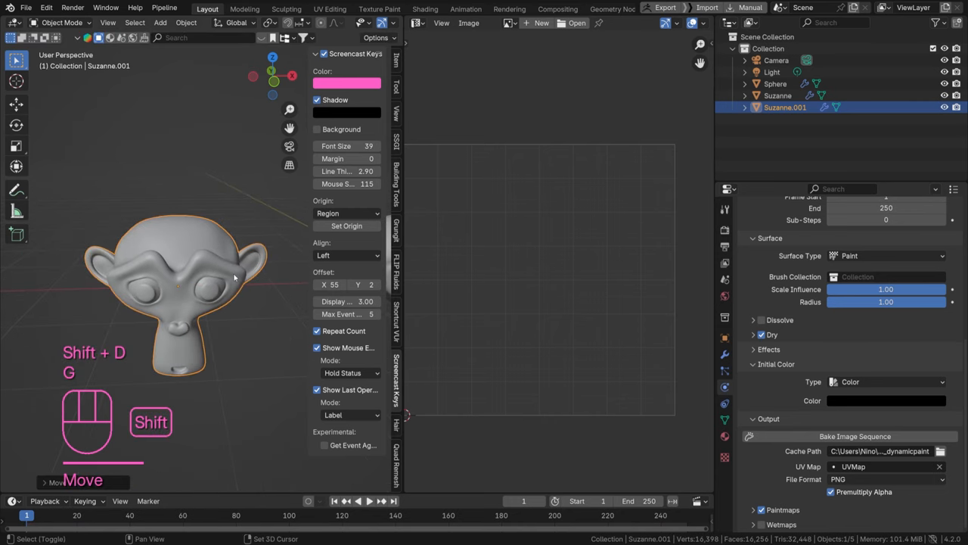
# Enter Edit Mode on Suzanne.001 and show its UV layout in the UV editor
pyautogui.press('Tab')
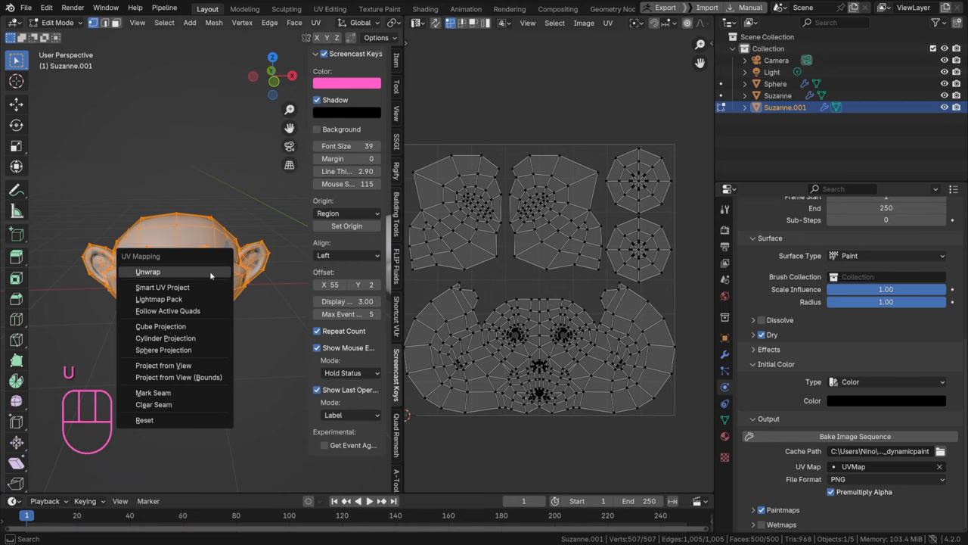
pyautogui.click(163, 365)
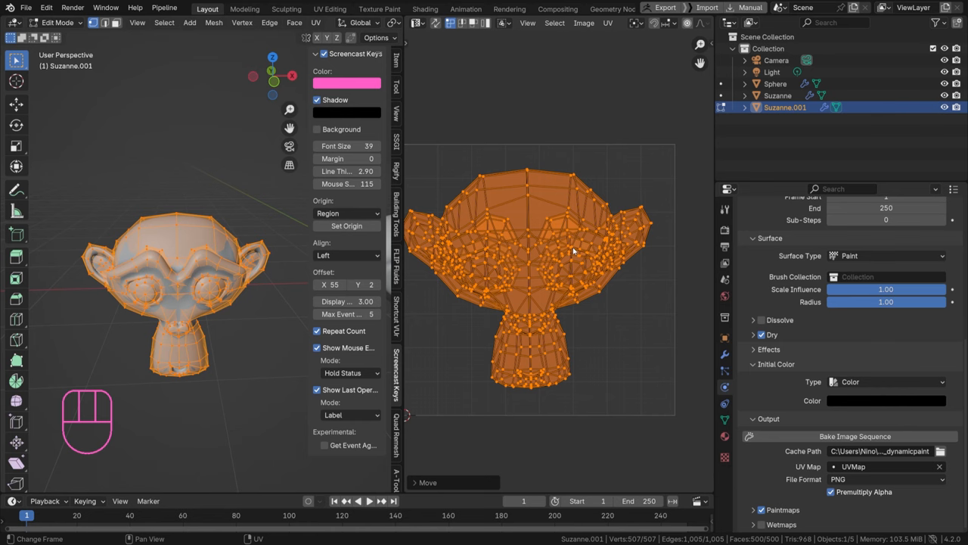
pyautogui.moveTo(542, 266)
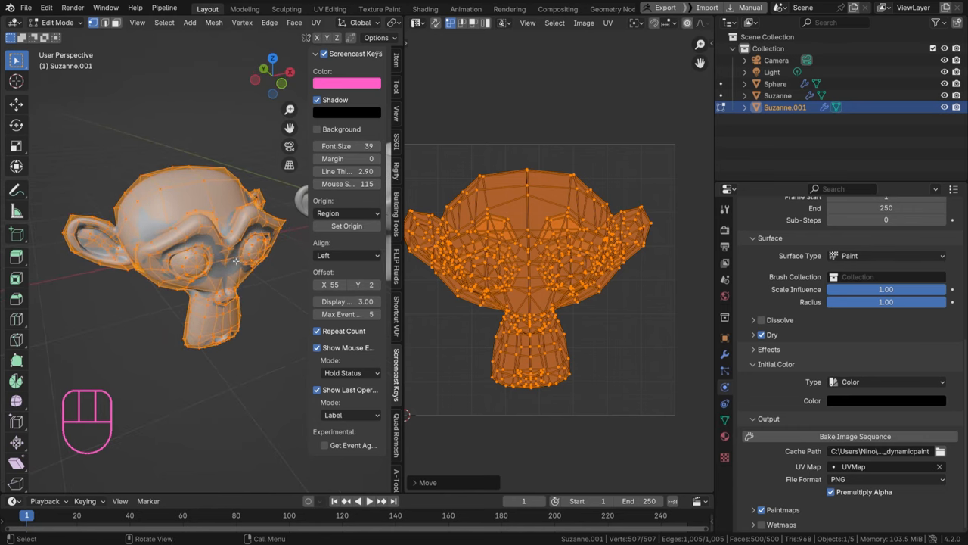
# Unwrap Suzanne.001 with Smart UV Project using the default dialog settings
pyautogui.press('u')
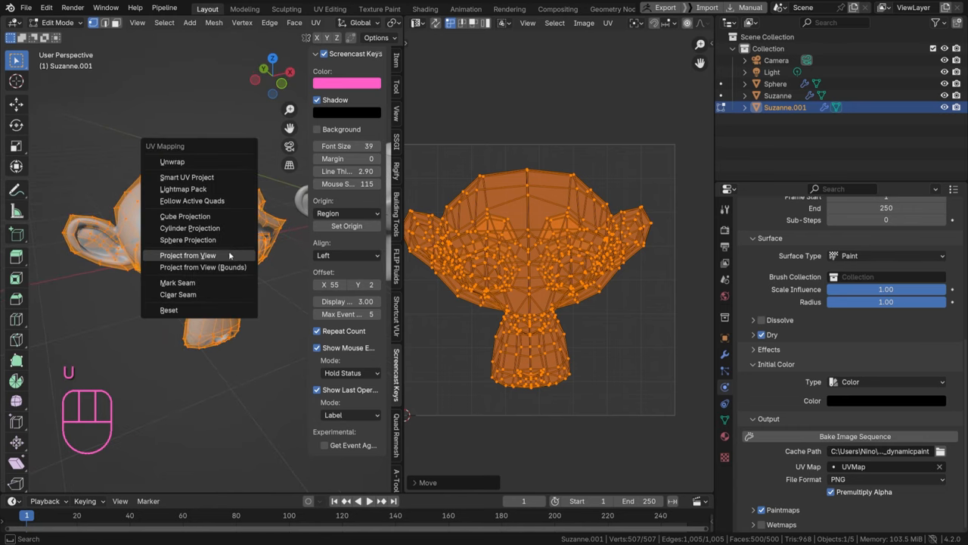
pyautogui.click(186, 177)
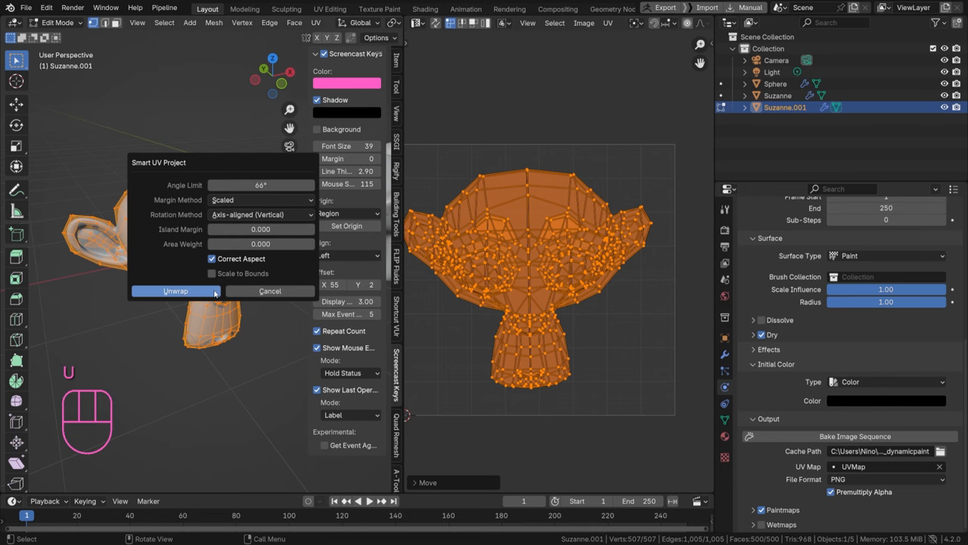
pyautogui.click(176, 291)
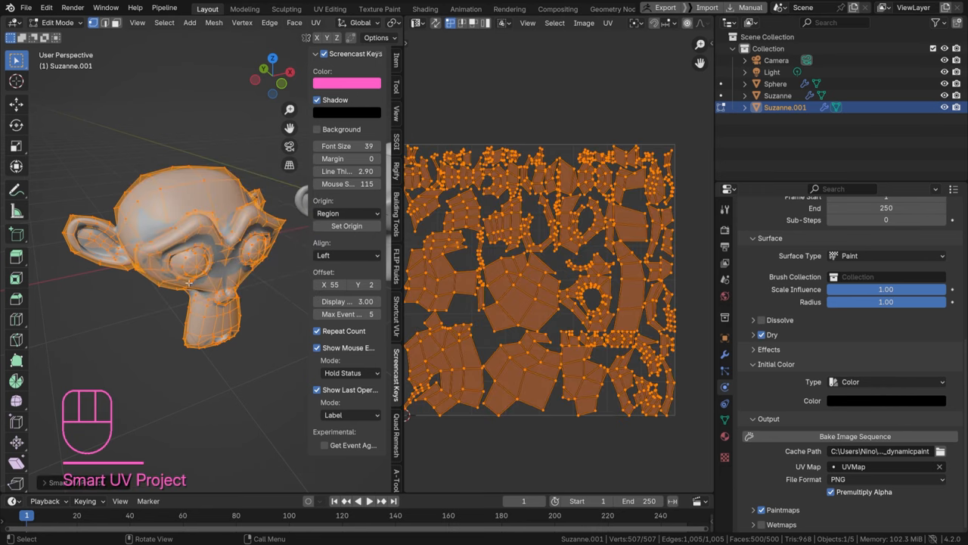
pyautogui.moveTo(159, 260)
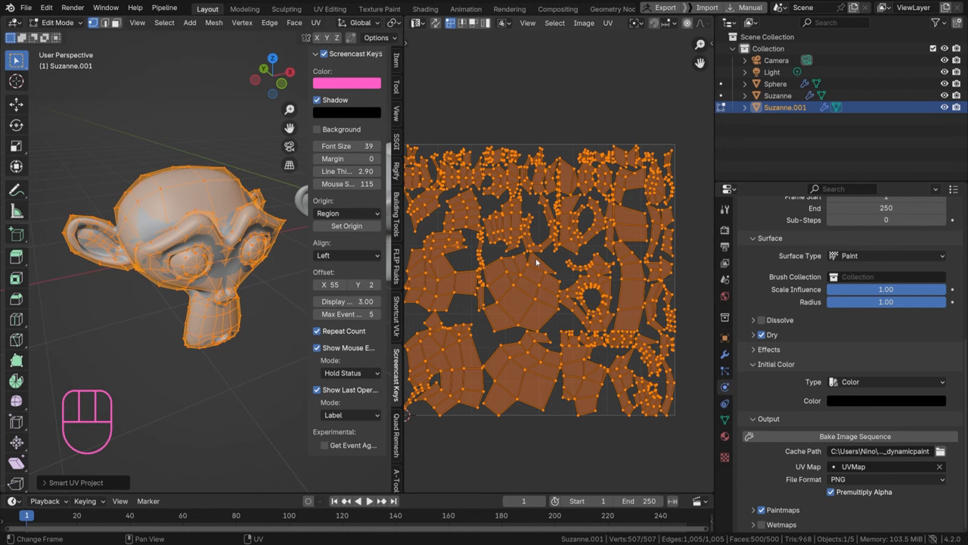
pyautogui.moveTo(534, 259)
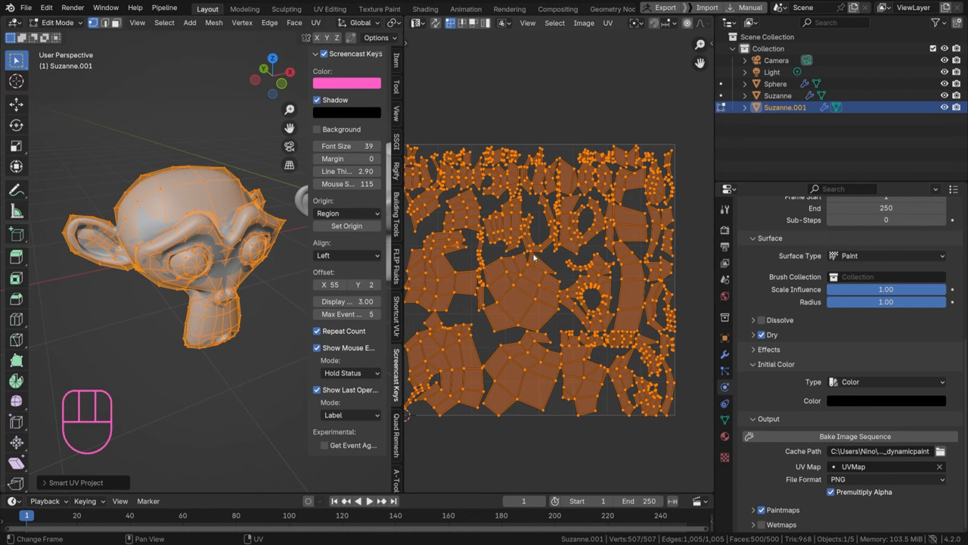
pyautogui.moveTo(536, 256)
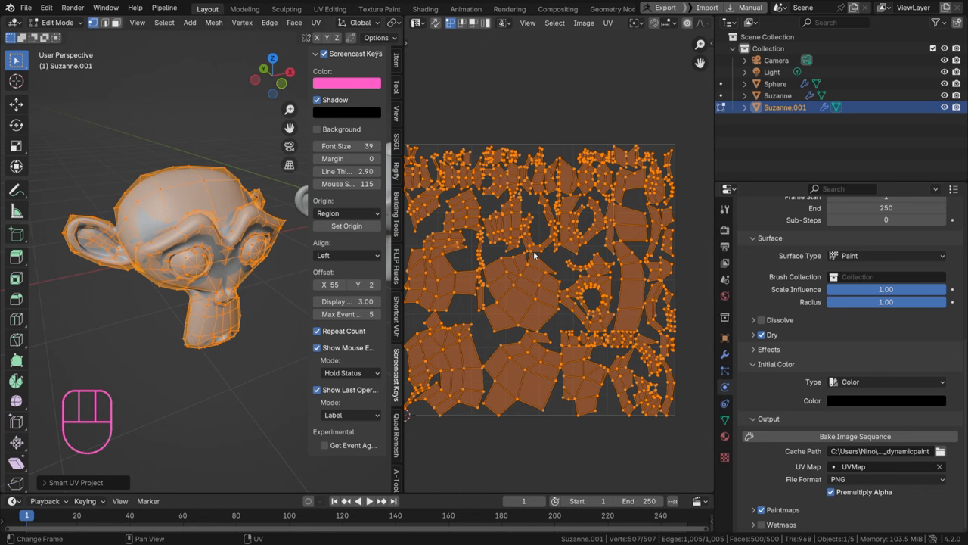
pyautogui.moveTo(574, 235)
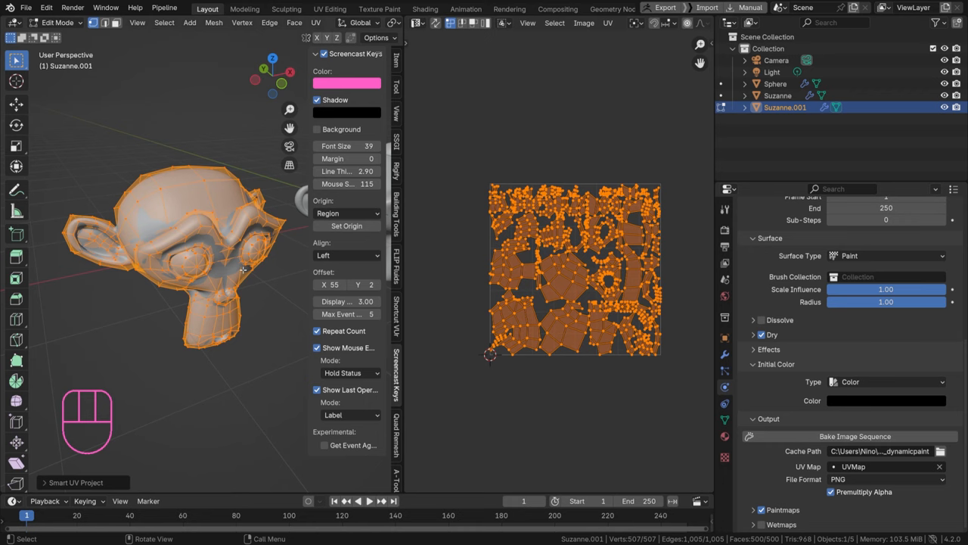
# Toggle Edit Mode on the copy and original Suzanne to compare their UV layouts
pyautogui.press('Tab')
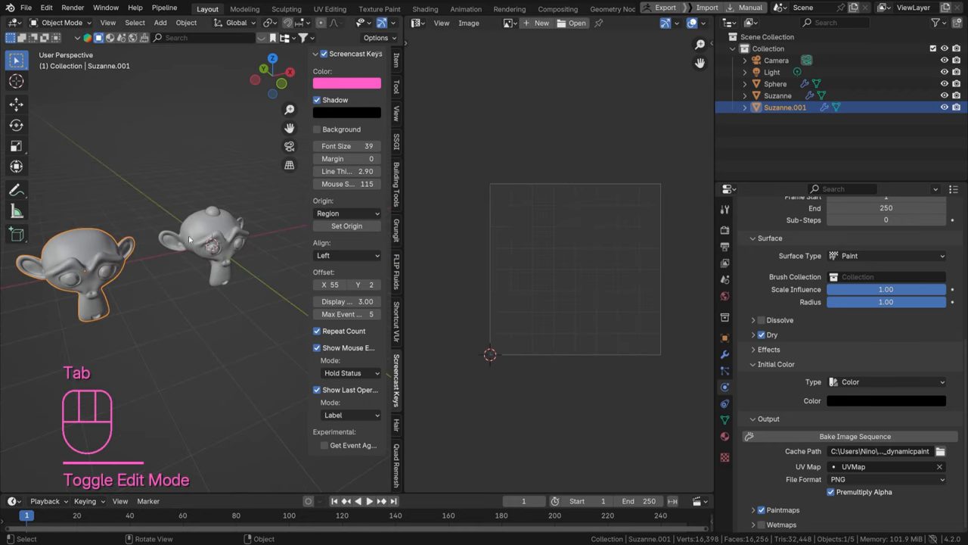
pyautogui.press('Tab')
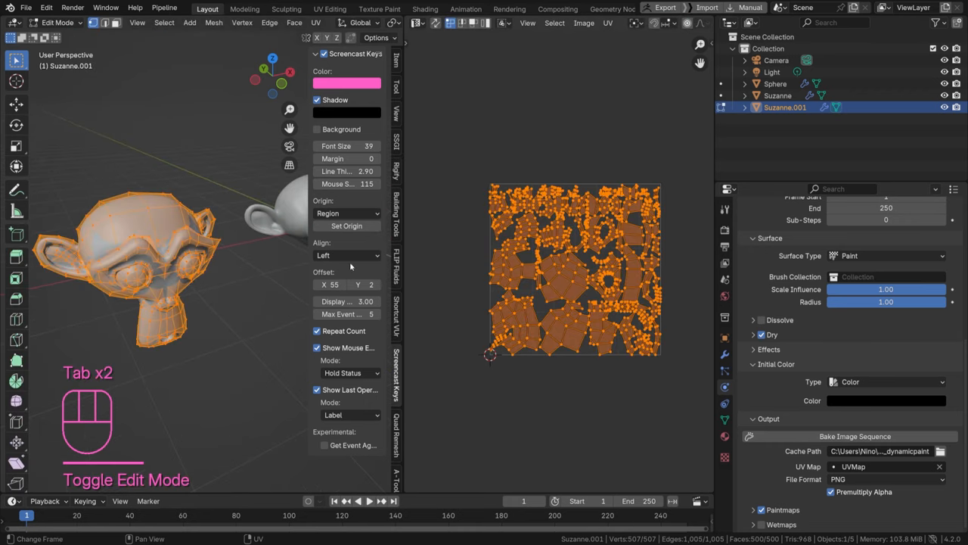
pyautogui.press('Tab')
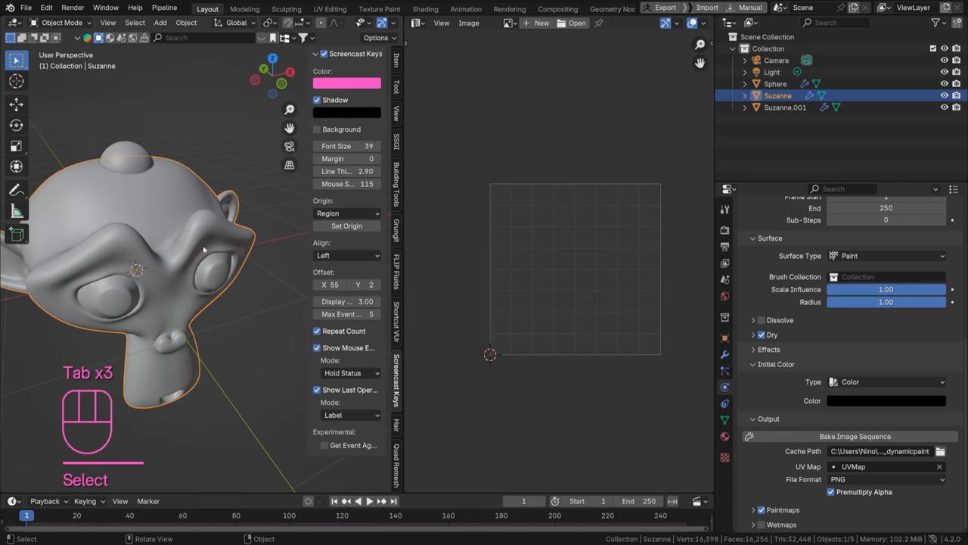
pyautogui.press('Tab')
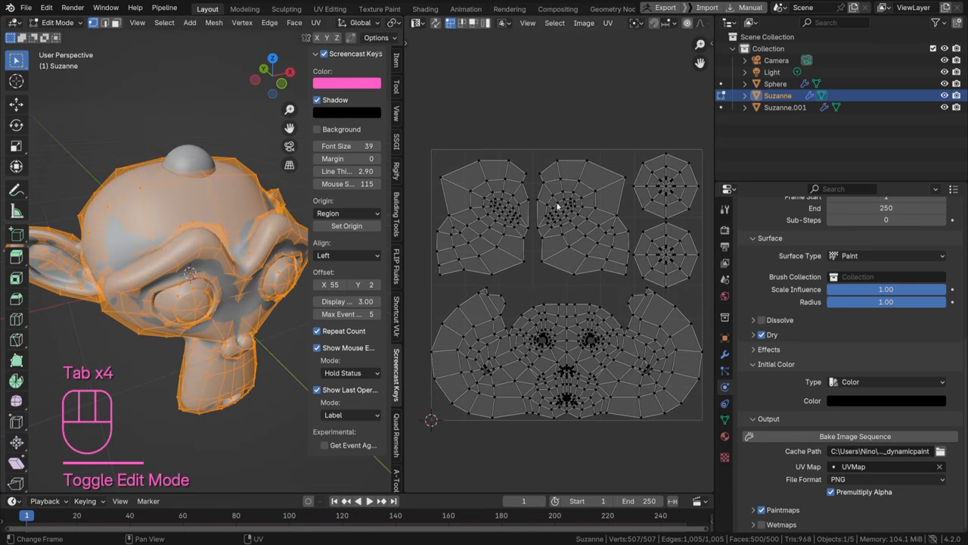
pyautogui.press('Tab')
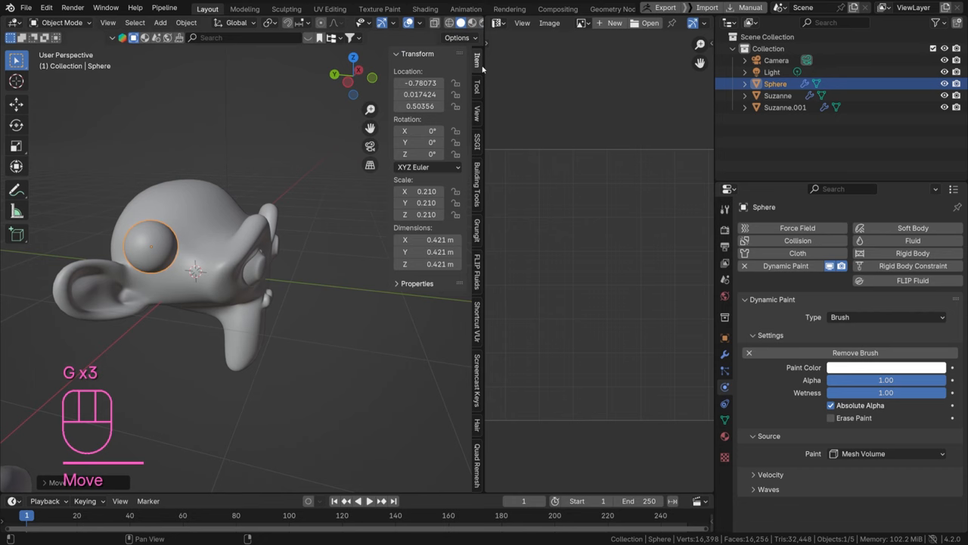
# Move the sphere onto Suzanne's head and insert a transform keyframe
pyautogui.rightClick(421, 82)
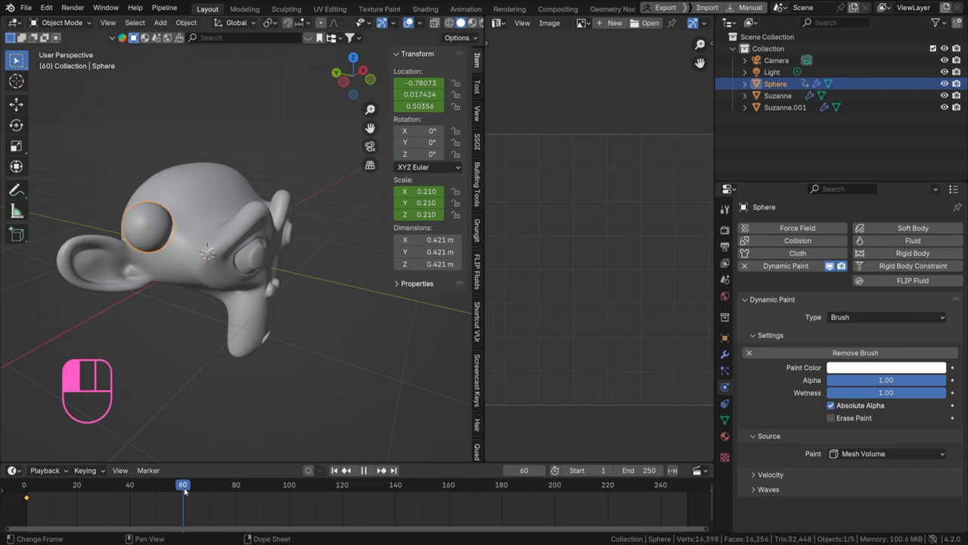
pyautogui.press('g')
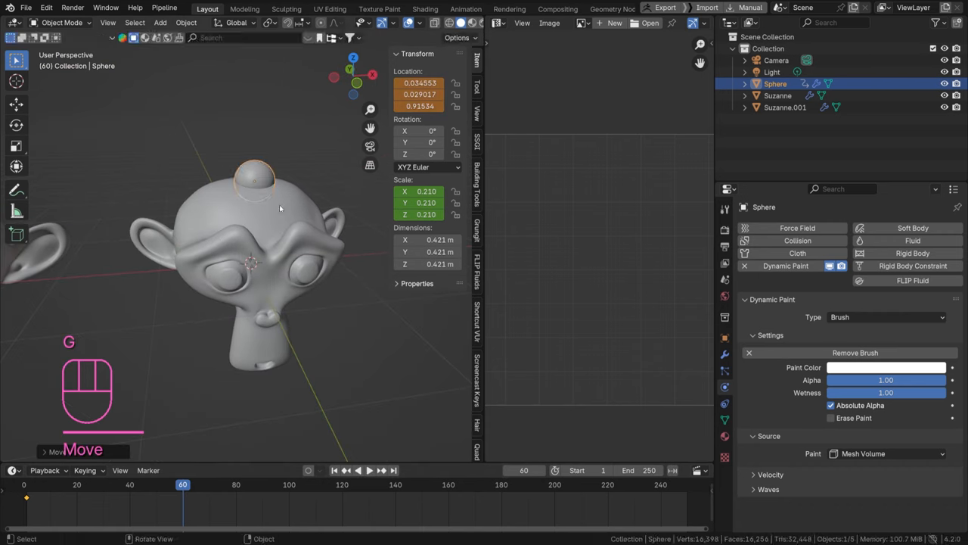
pyautogui.rightClick(421, 94)
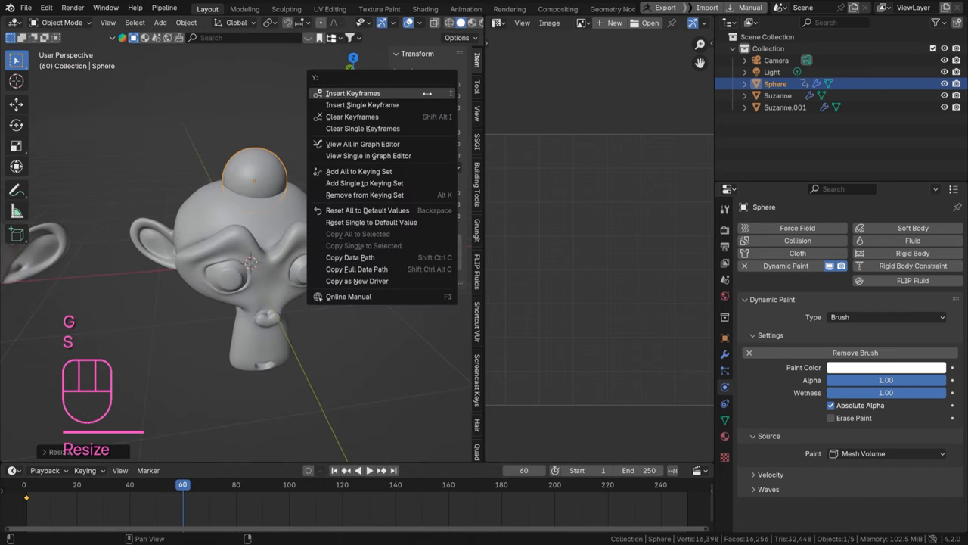
pyautogui.click(352, 94)
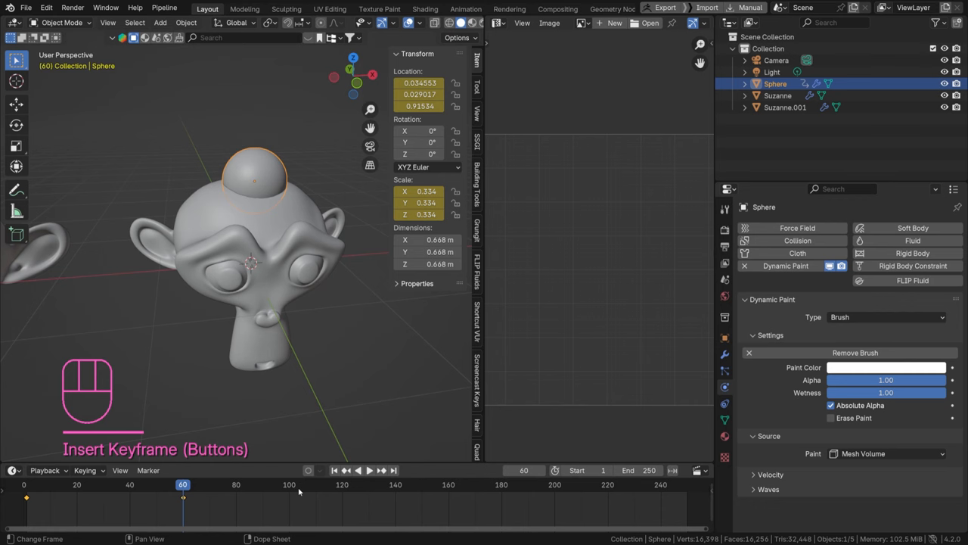
# Jump to later frames and move the sphere again for further keyframes
pyautogui.click(358, 469)
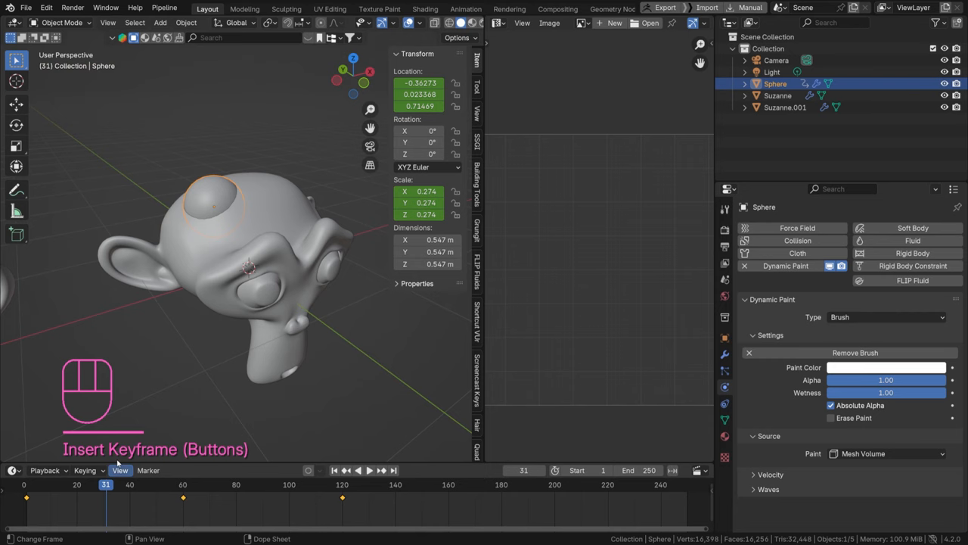
pyautogui.click(357, 469)
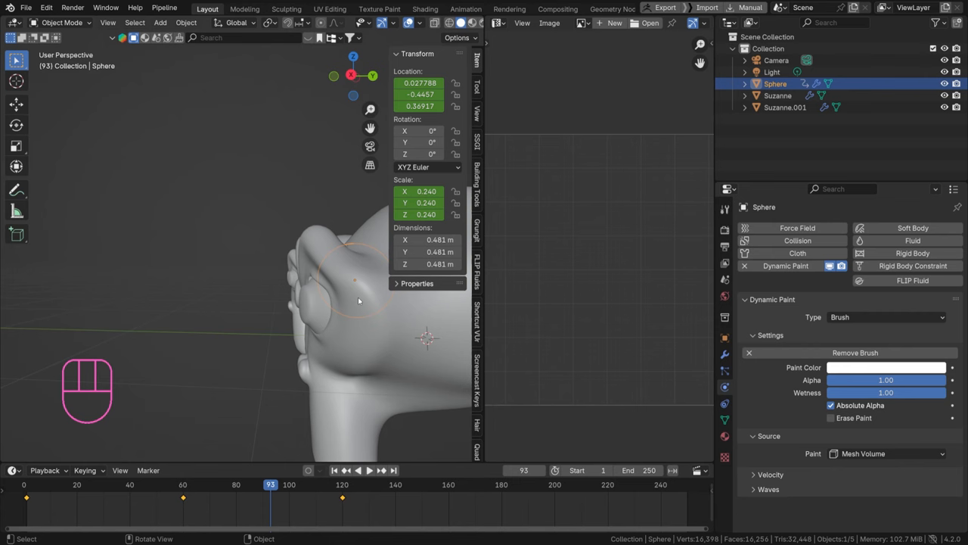
pyautogui.press('g')
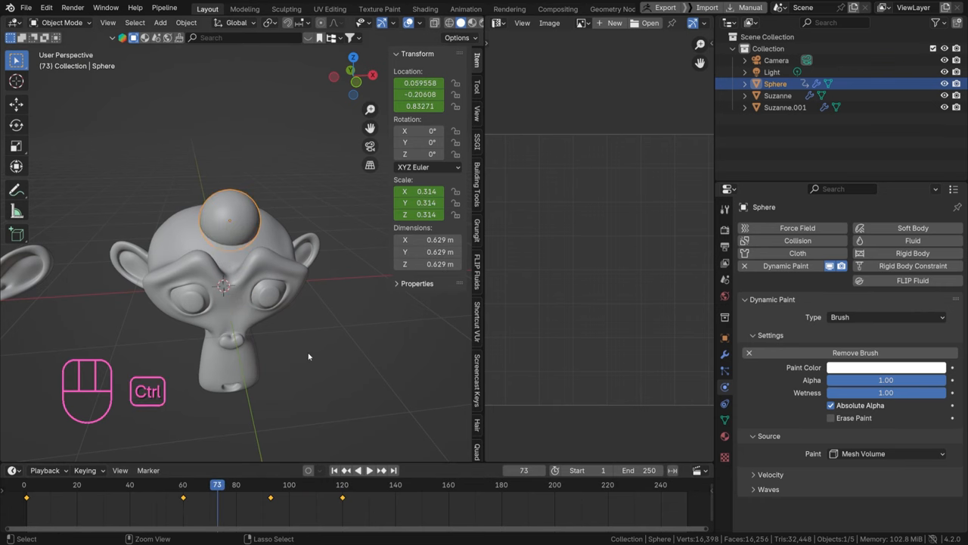
# Save the file, hide Suzanne.001, and reselect the original Suzanne's Dynamic Paint canvas
pyautogui.press('ctrl+s')
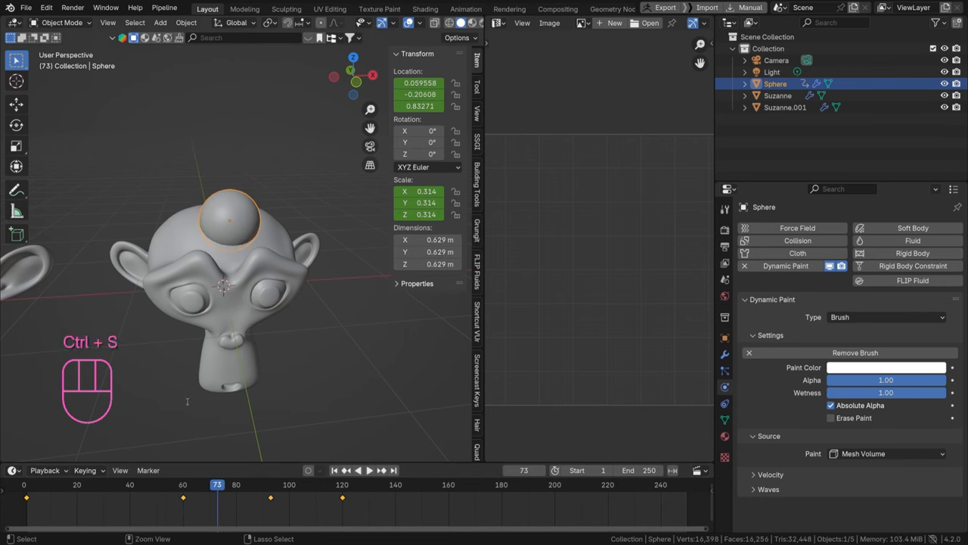
pyautogui.press('ctrl+s')
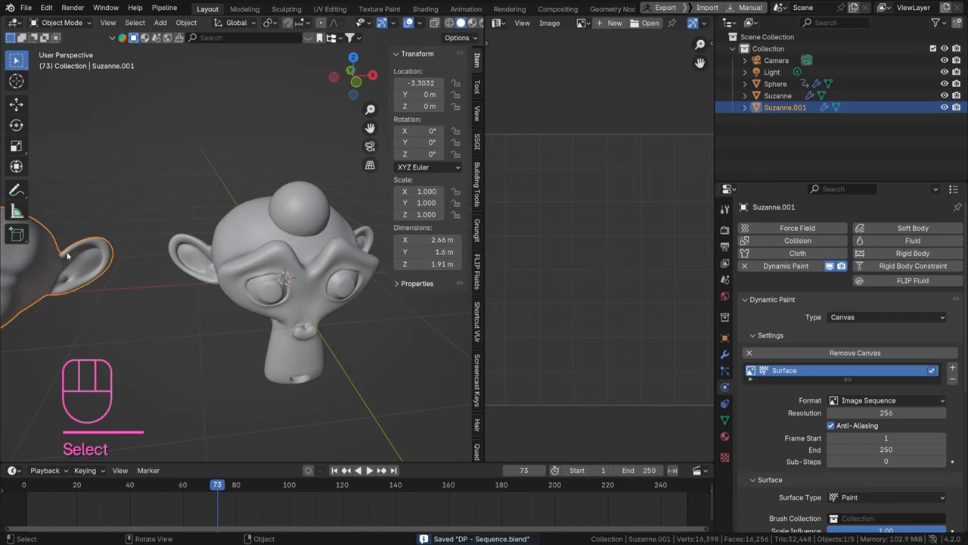
pyautogui.press('h')
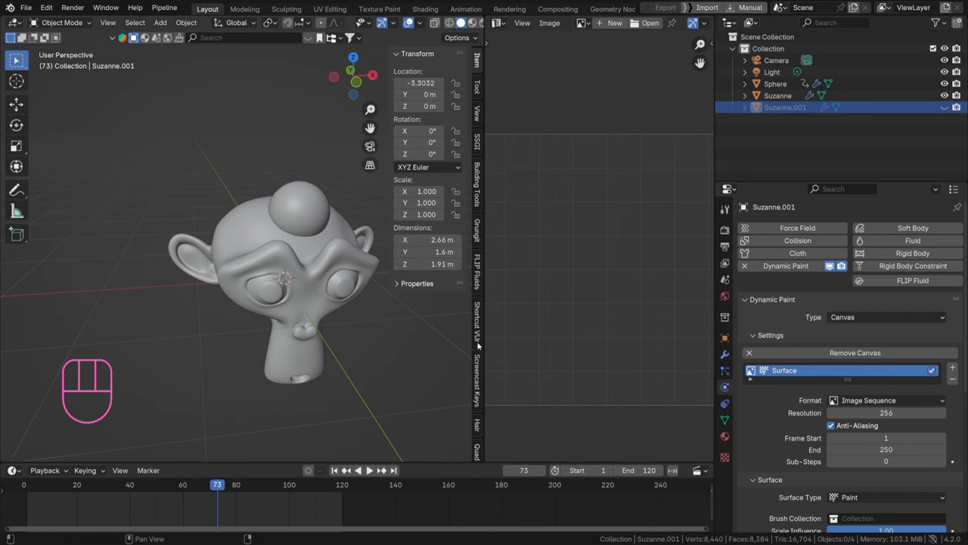
pyautogui.click(299, 210)
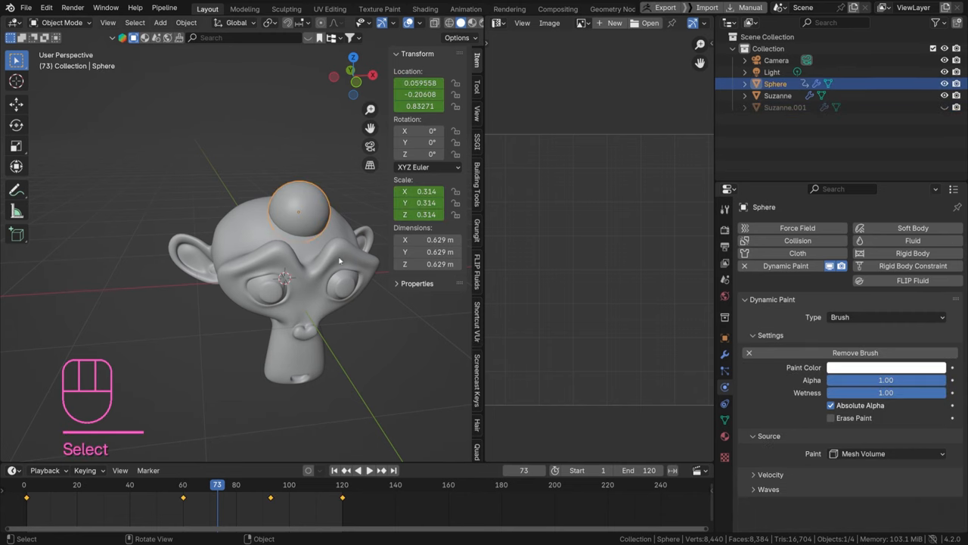
pyautogui.click(778, 95)
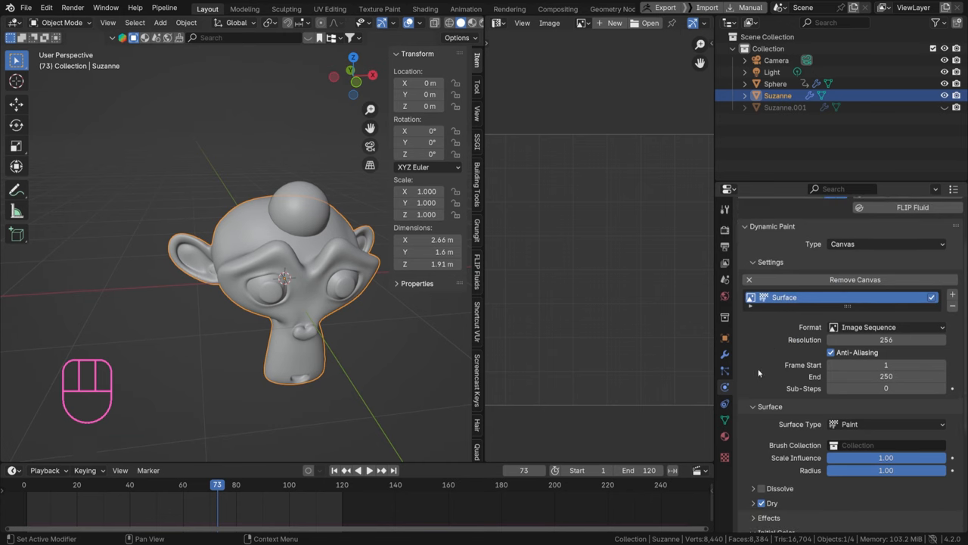
# Set the canvas resolution to 1024 and reach the Output cache settings
pyautogui.click(887, 376)
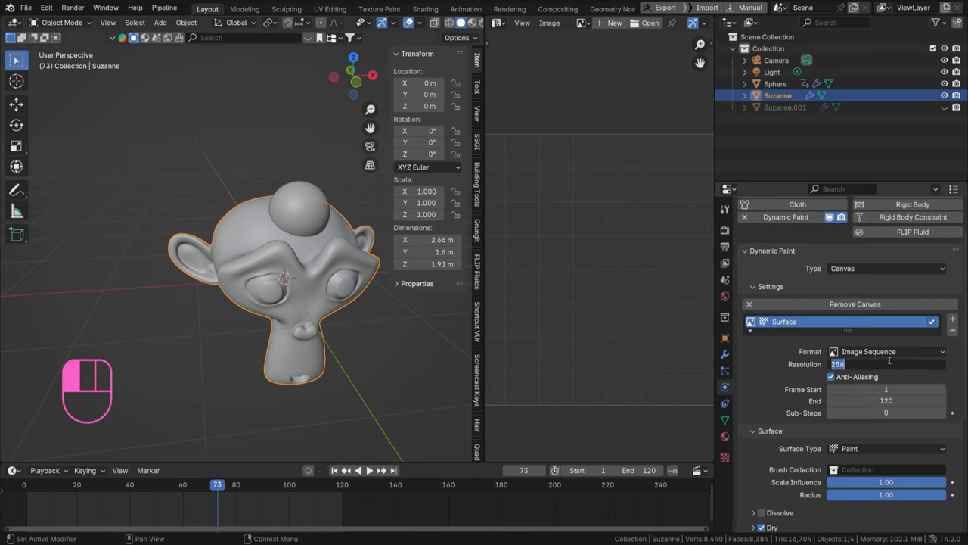
pyautogui.write('1024')
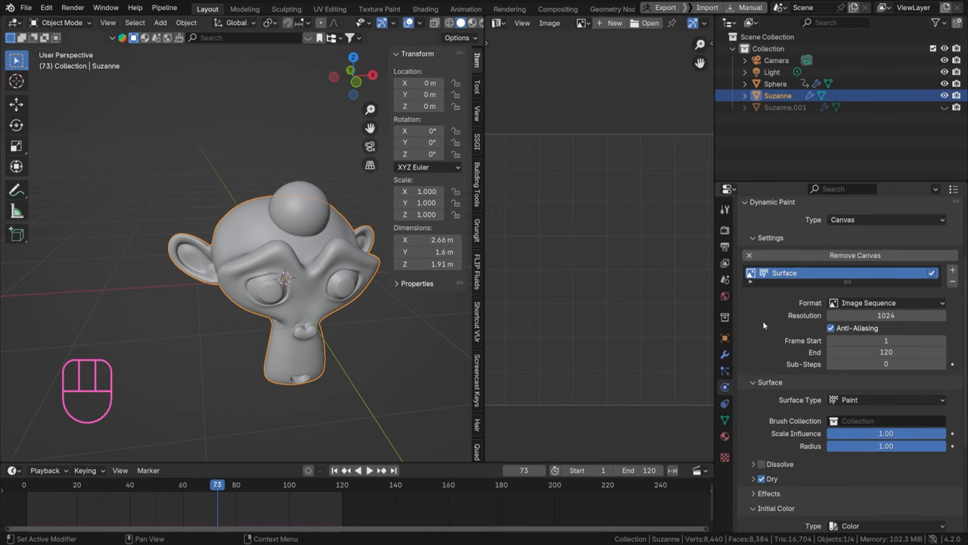
pyautogui.scroll(-3)
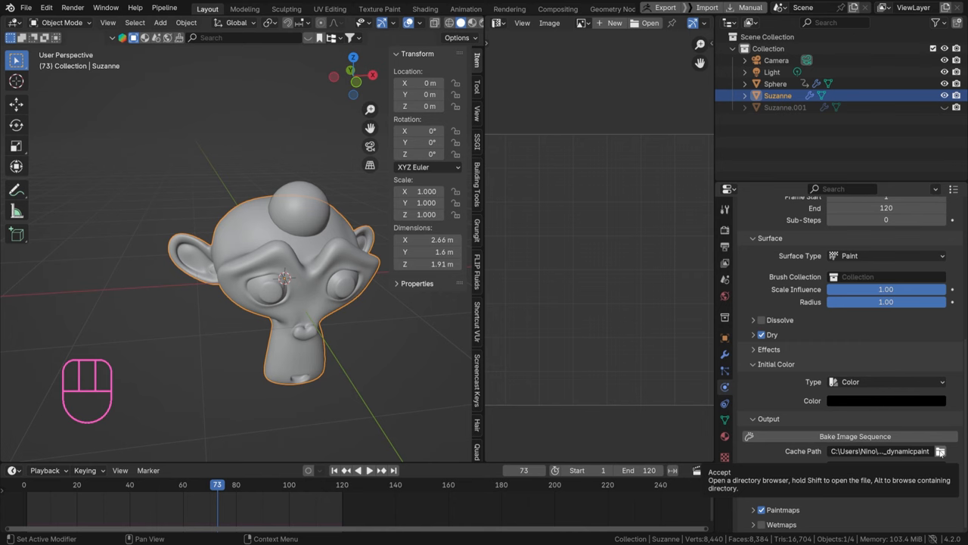
pyautogui.moveTo(941, 454)
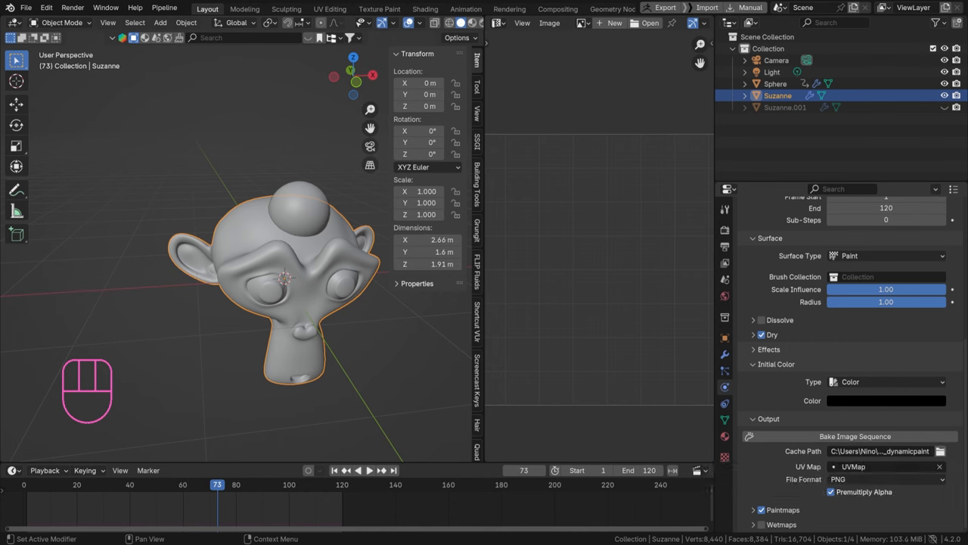
pyautogui.moveTo(855, 436)
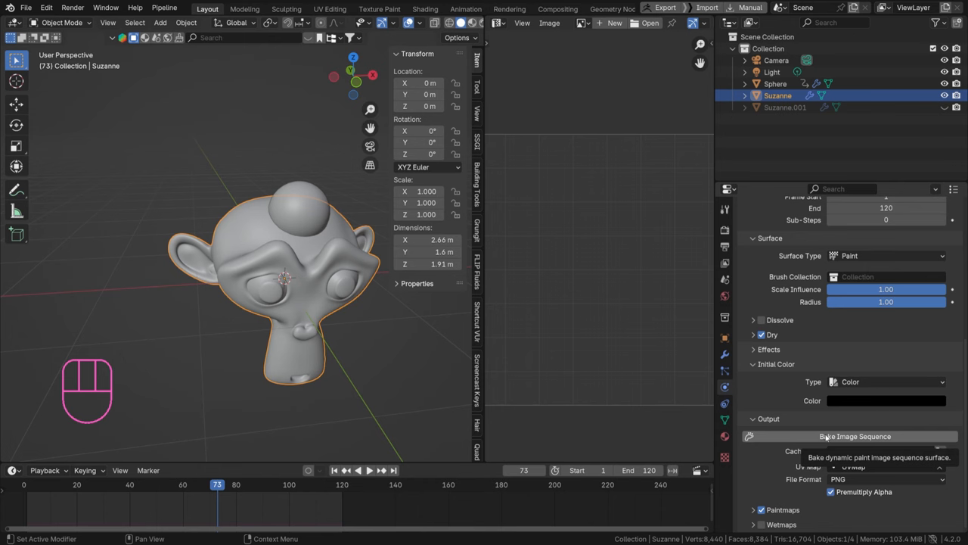
# Run Bake Image Sequence until the PNG paint trail bake completes
pyautogui.click(855, 436)
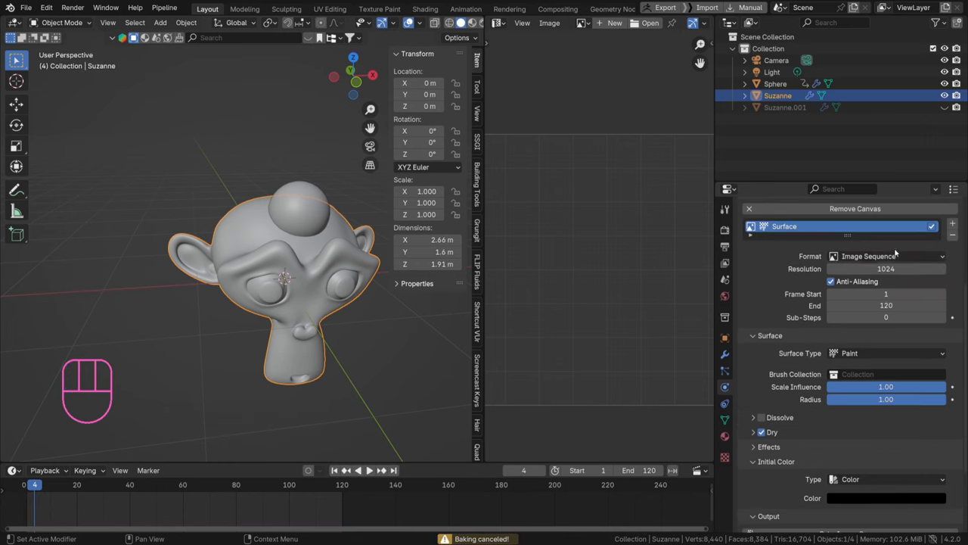
pyautogui.scroll(-3)
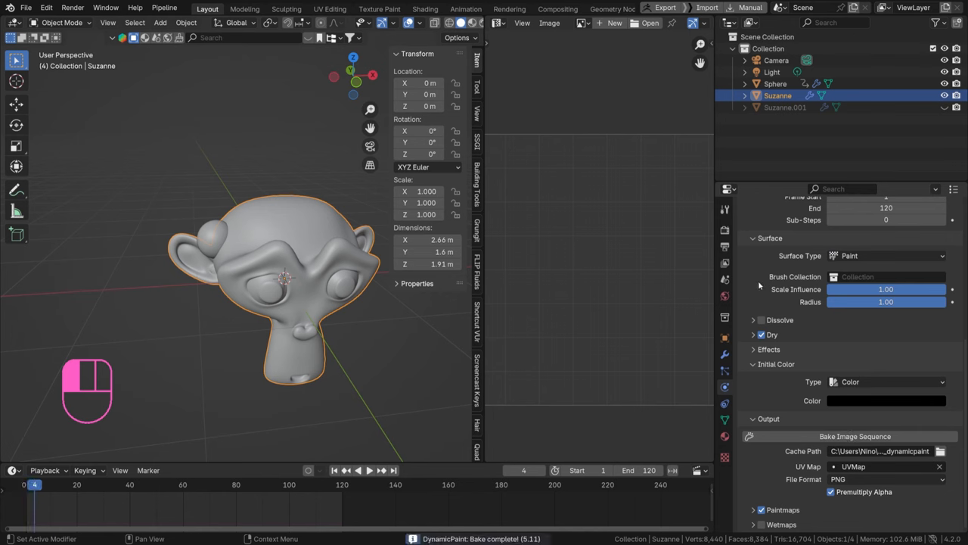
pyautogui.moveTo(896, 463)
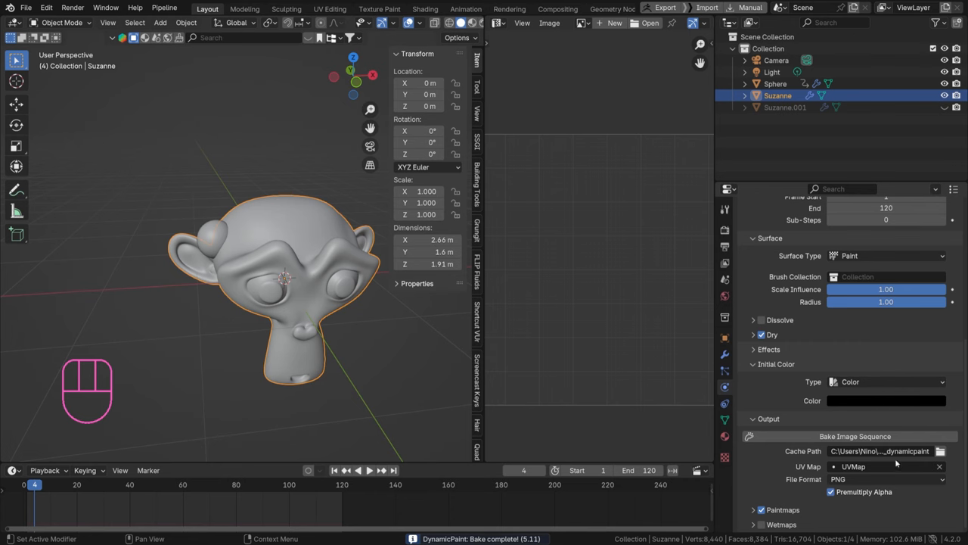
pyautogui.moveTo(608, 238)
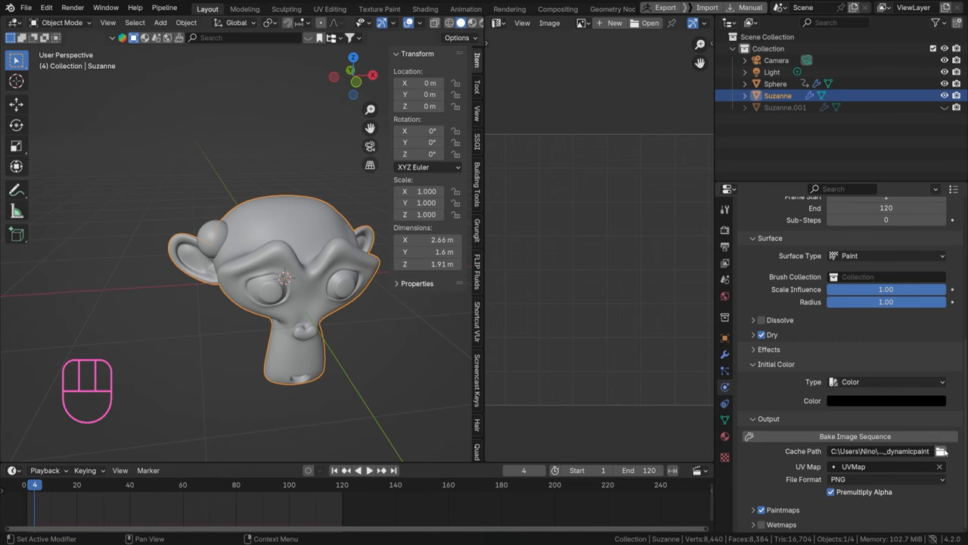
pyautogui.moveTo(732, 283)
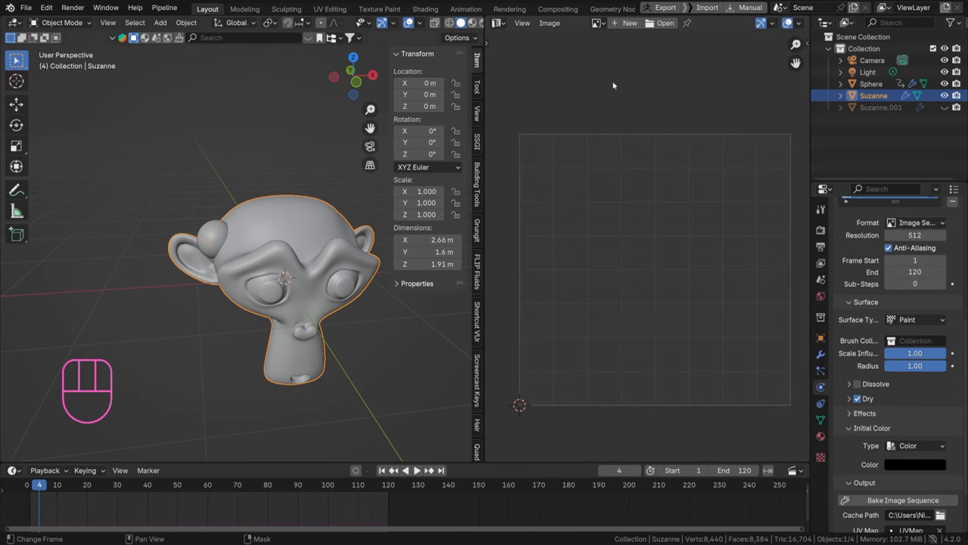
pyautogui.moveTo(506, 36)
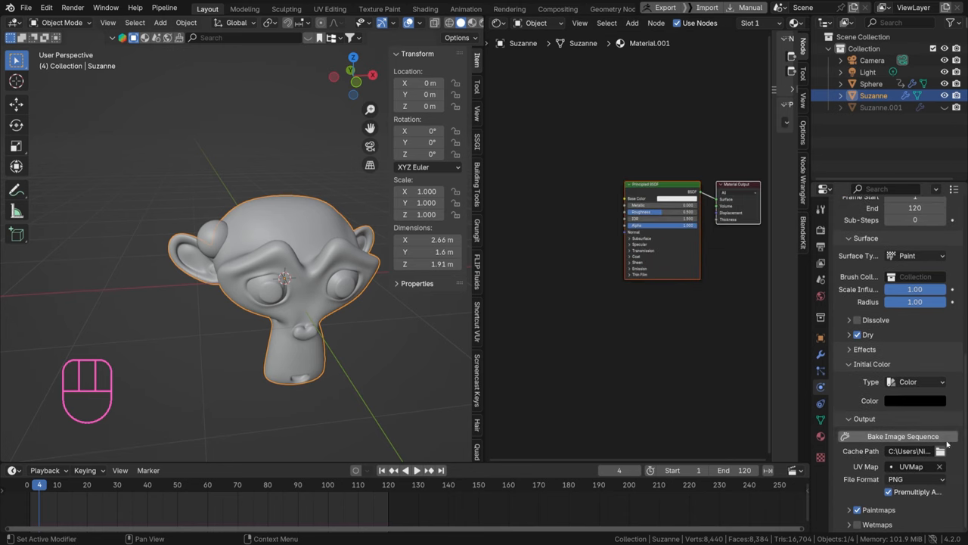
# Frame Suzanne's Material.001 nodes in the Shader Editor and copy the bake folder path
pyautogui.press('shift+a')
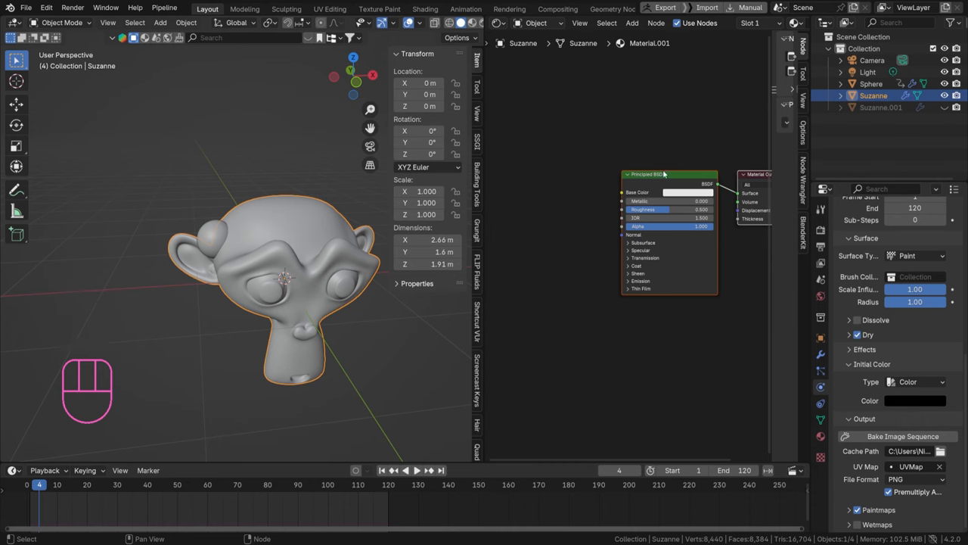
pyautogui.moveTo(173, 198)
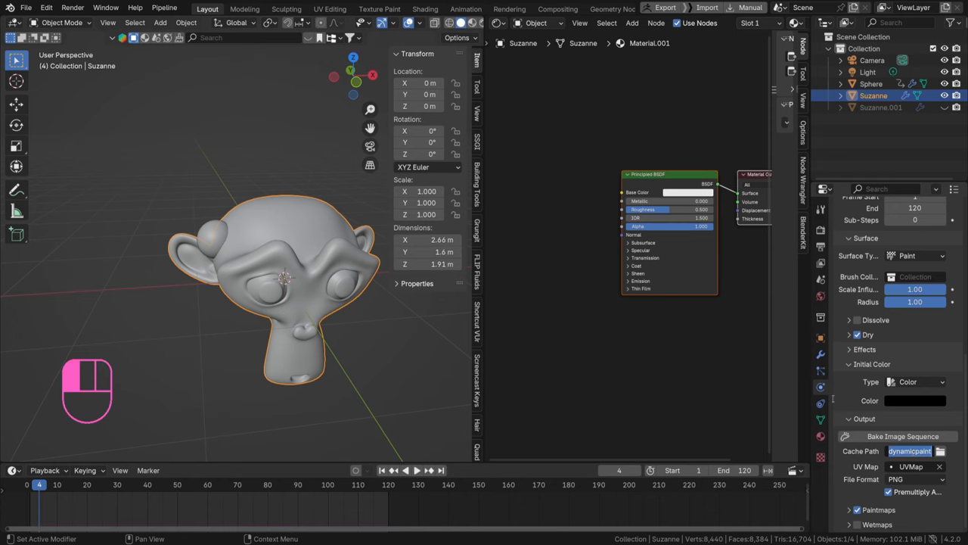
pyautogui.press('shift+a')
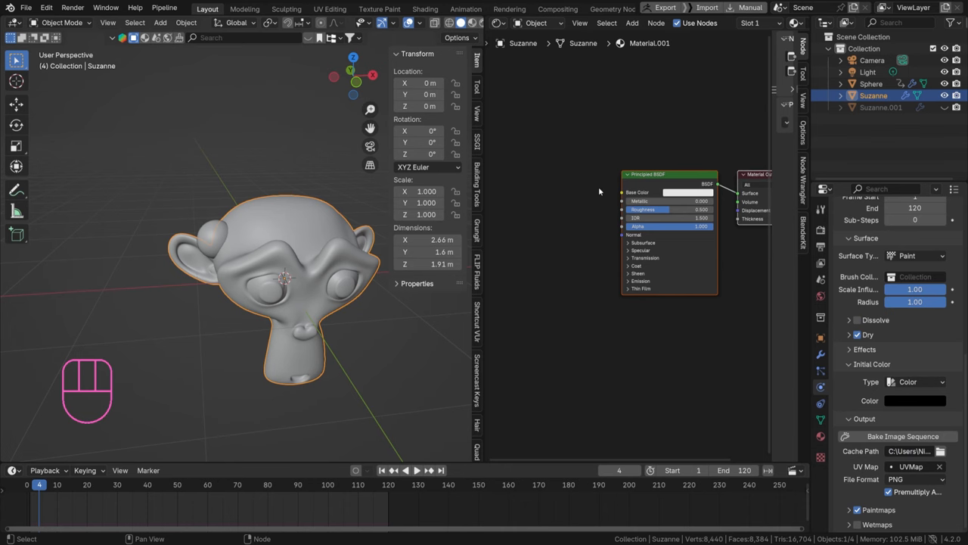
pyautogui.moveTo(302, 140)
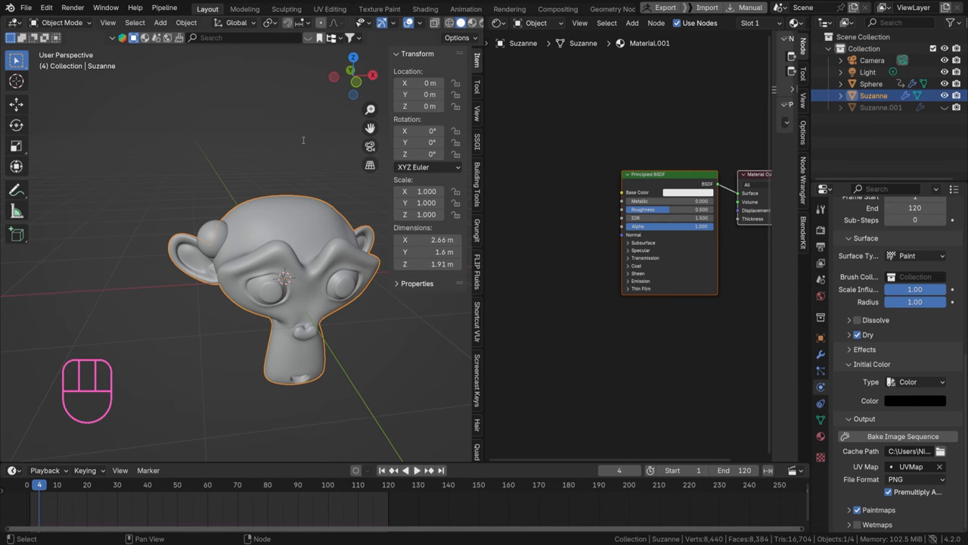
pyautogui.moveTo(215, 180)
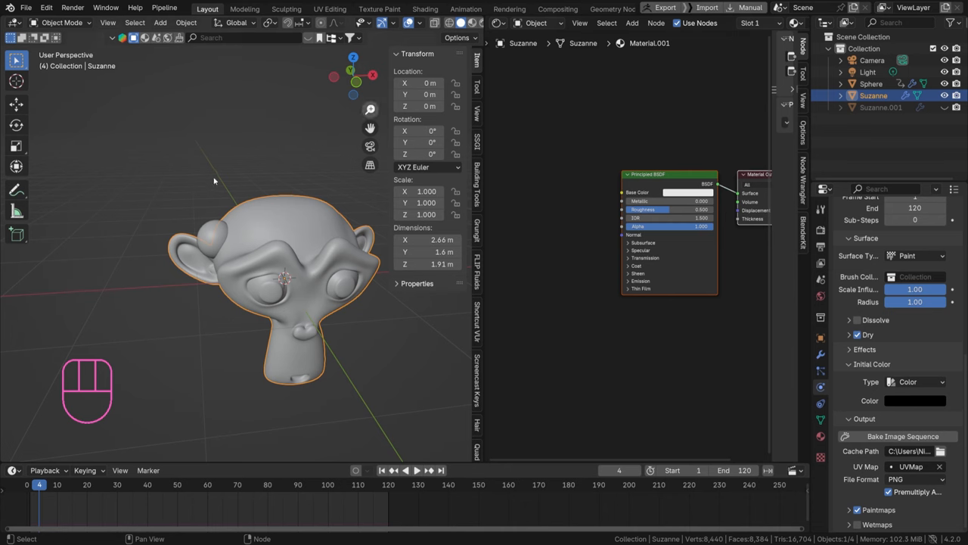
pyautogui.moveTo(244, 178)
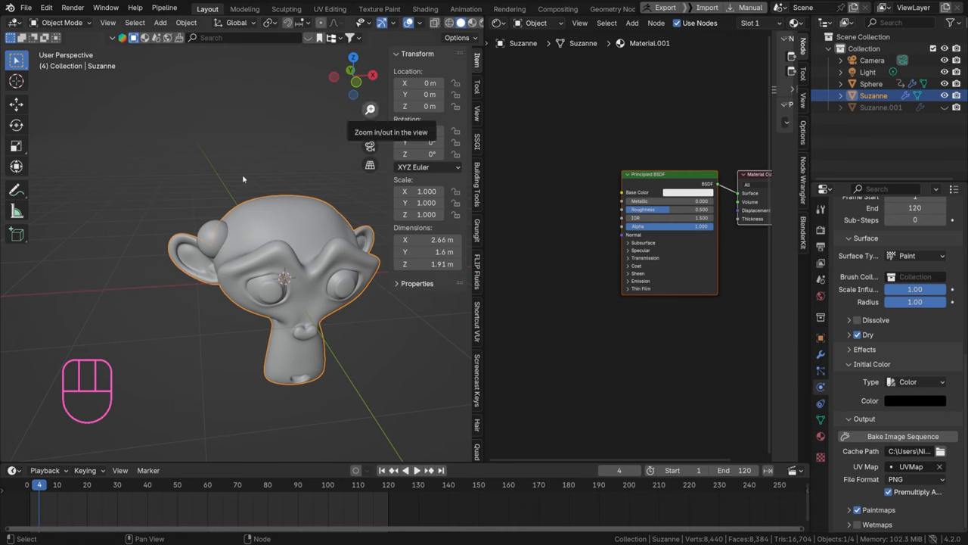
pyautogui.moveTo(569, 304)
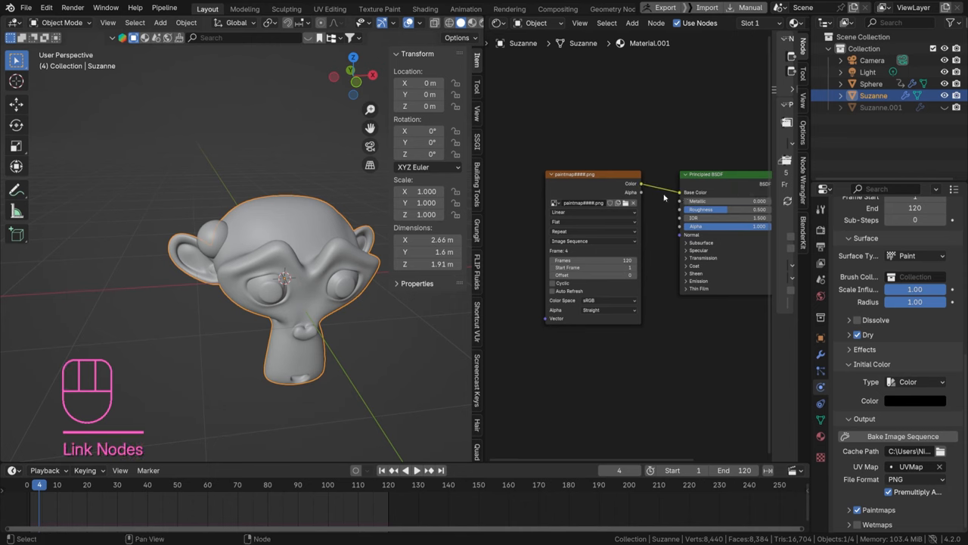
pyautogui.moveTo(469, 22)
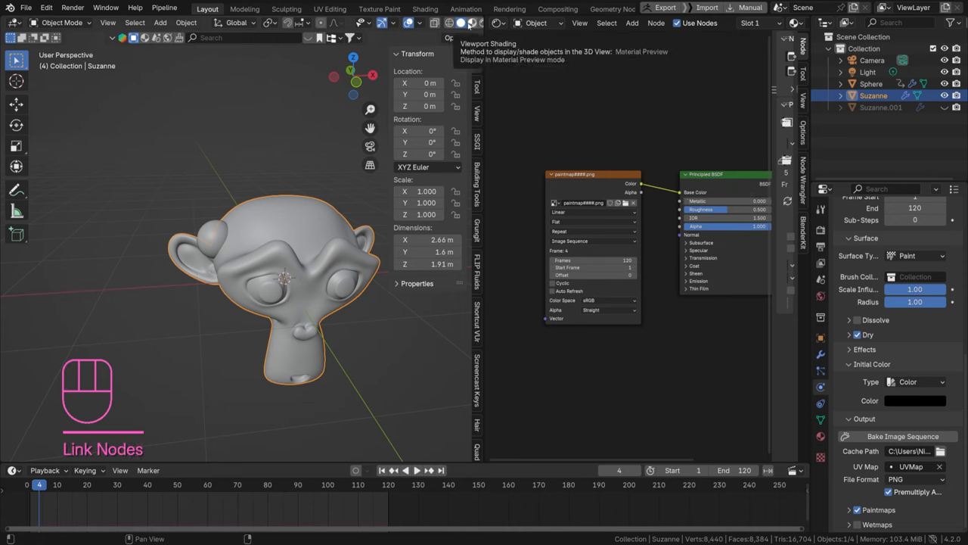
# Preview the material on Suzanne and make the paintmap image sequence cyclic
pyautogui.click(466, 23)
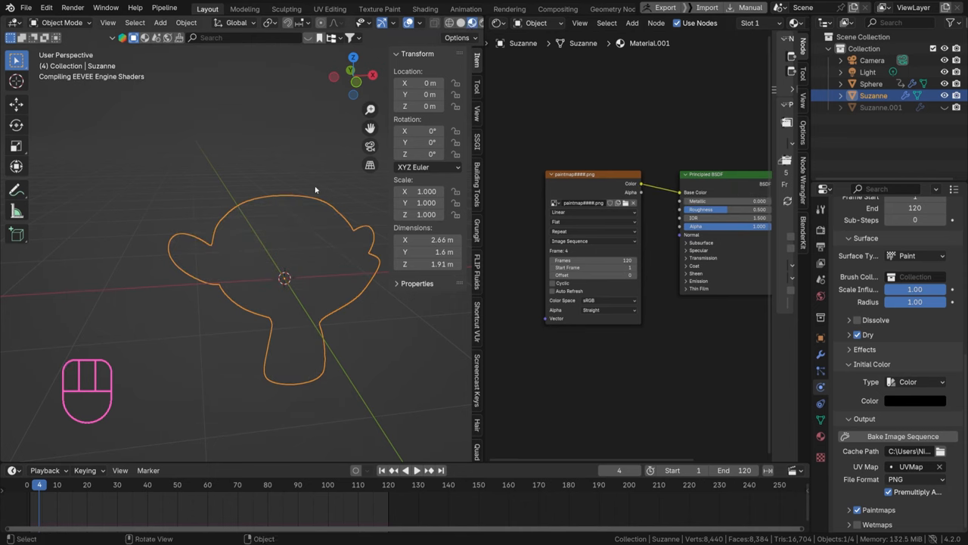
pyautogui.moveTo(245, 234)
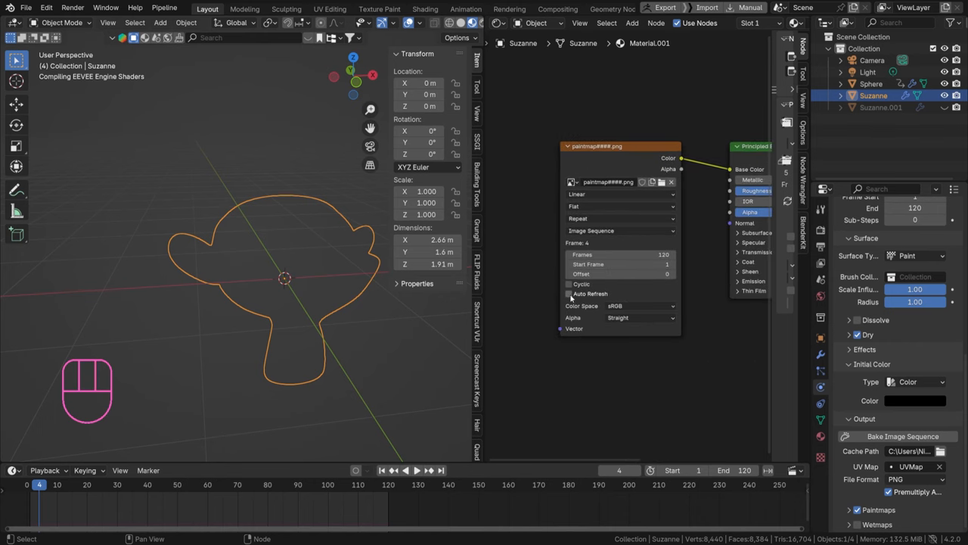
pyautogui.click(569, 282)
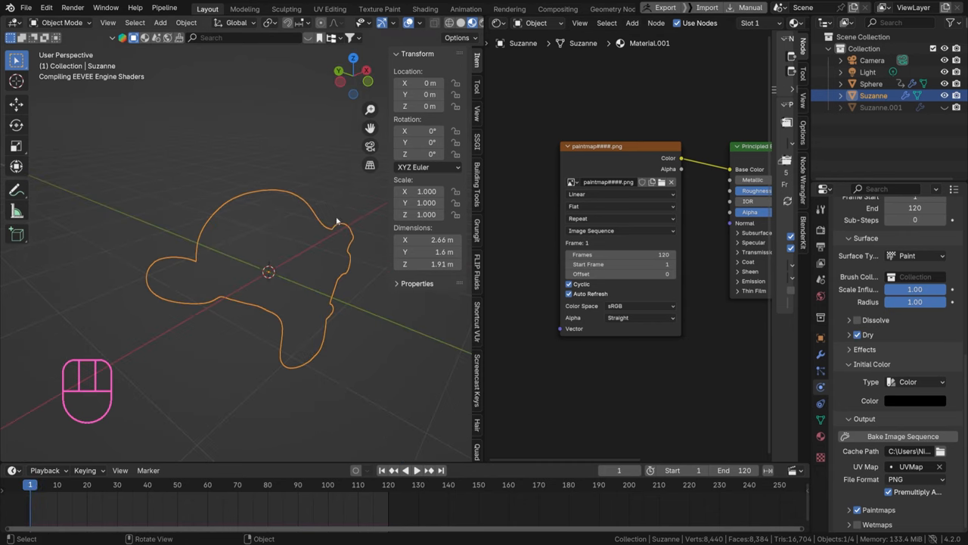
pyautogui.press('shift')
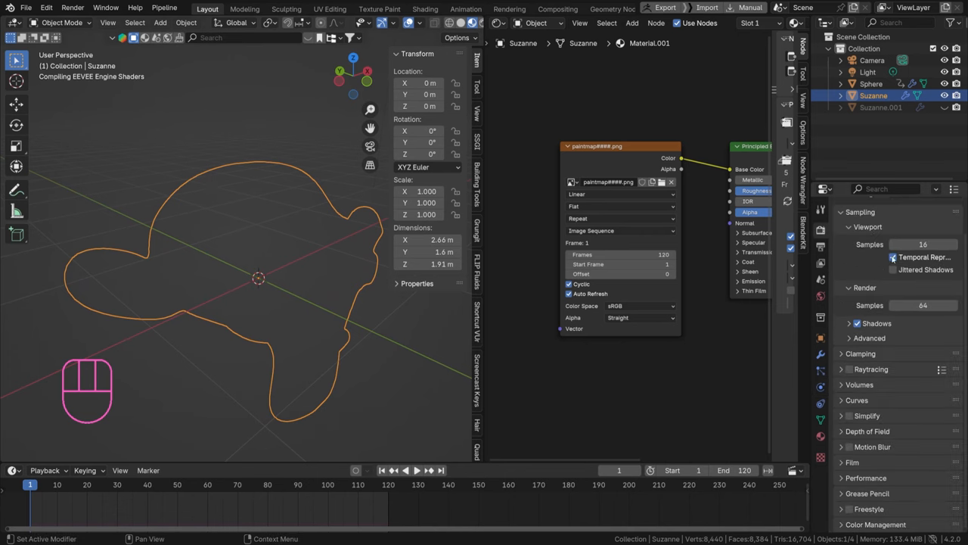
# Switch to Cycles and play the timeline to watch the white paint trail spread over Suzanne
pyautogui.click(923, 227)
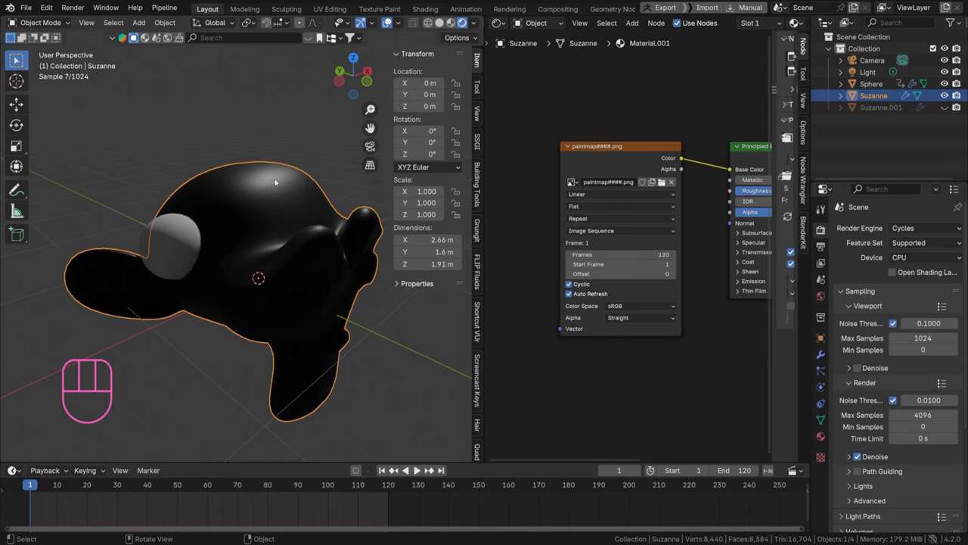
pyautogui.press('space')
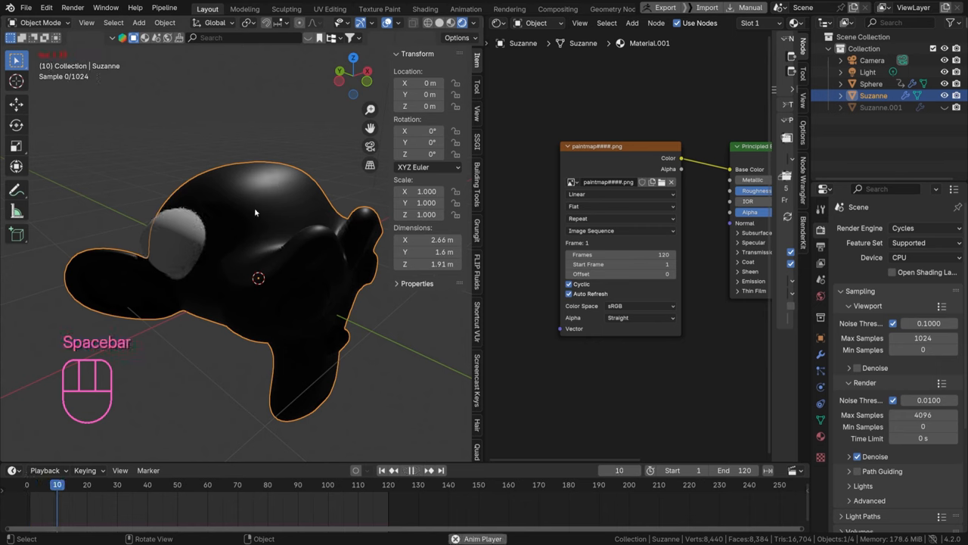
pyautogui.press('space')
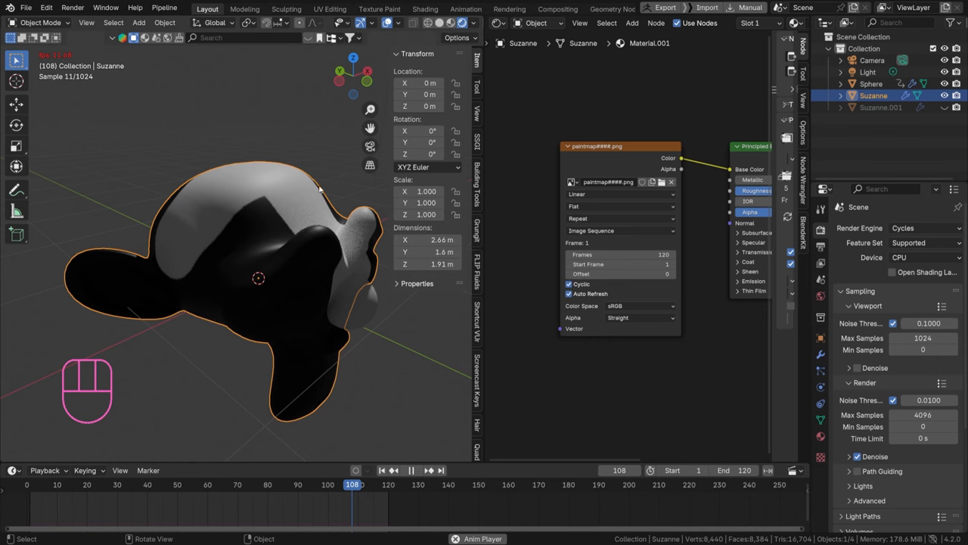
pyautogui.press('space')
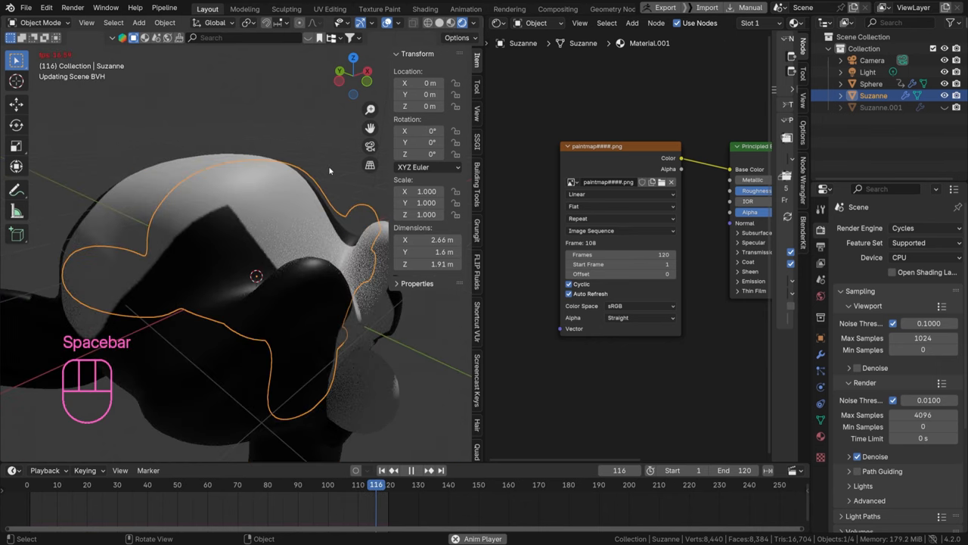
pyautogui.press('space')
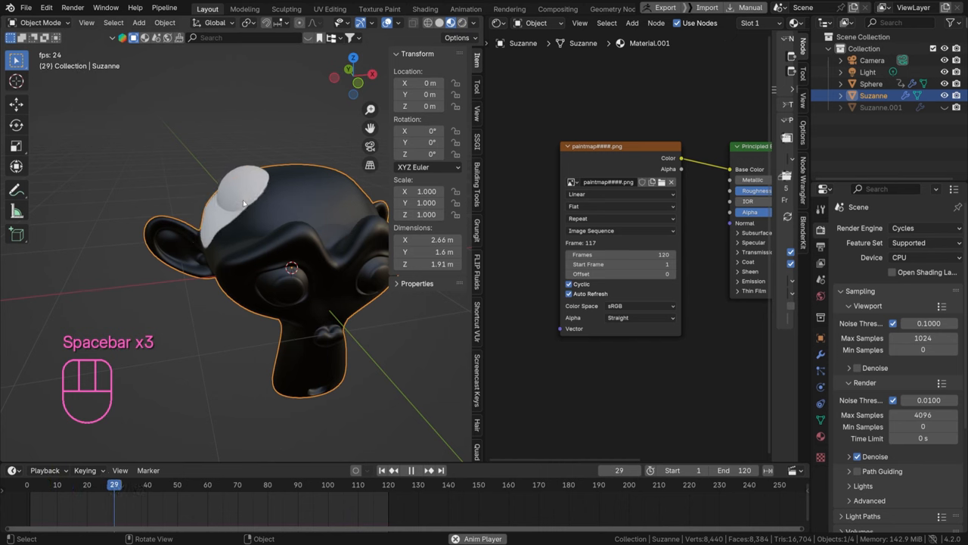
pyautogui.press('space')
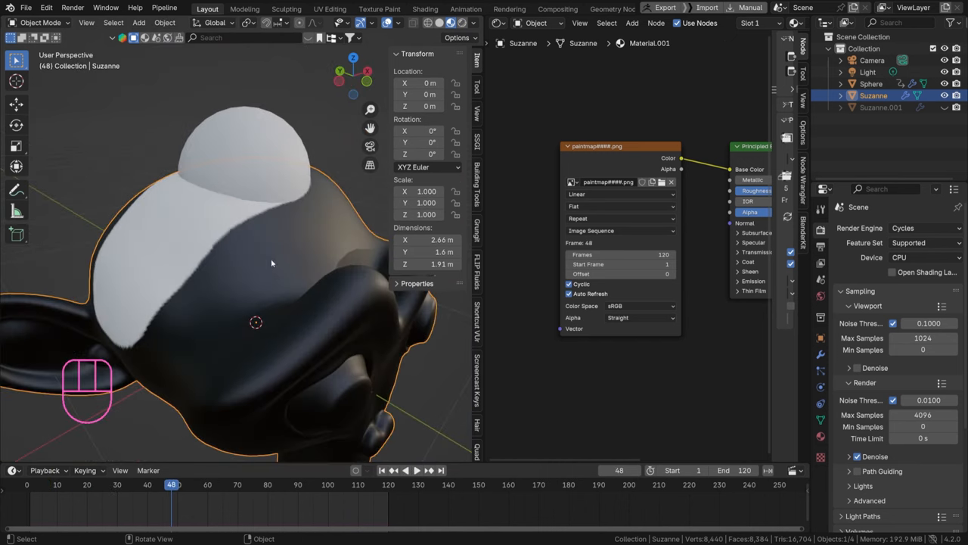
pyautogui.press('space')
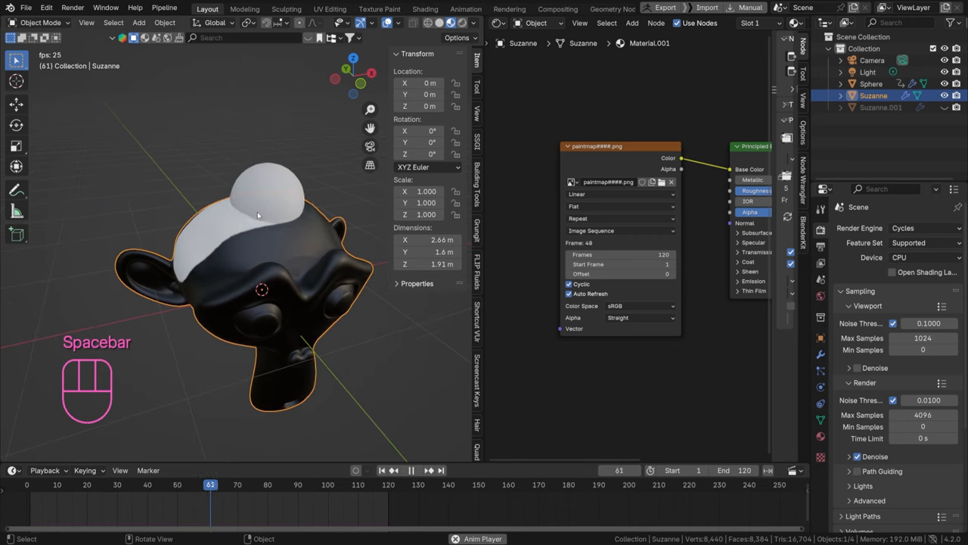
pyautogui.press('space')
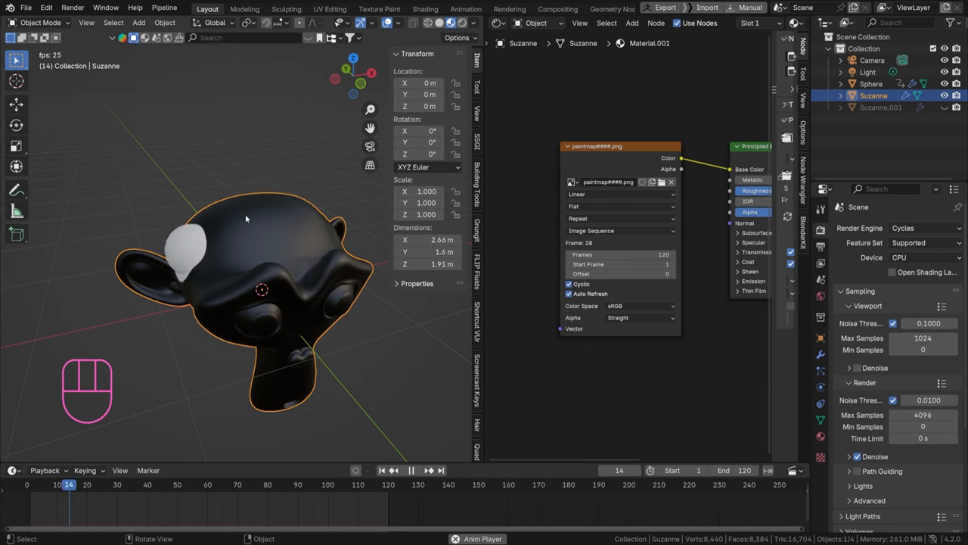
pyautogui.press('space')
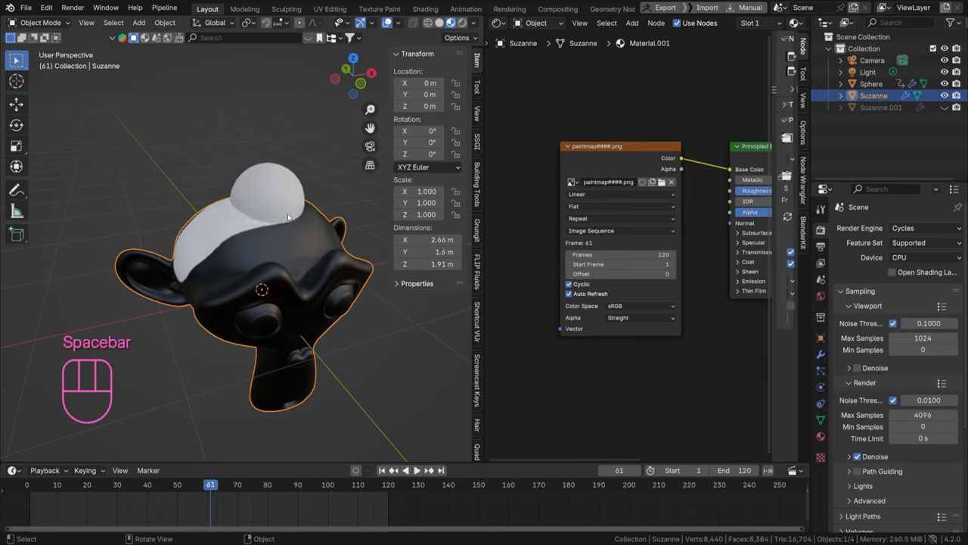
# Check the sphere's brush settings, then expand Suzanne's canvas Effects panel for spread and drip
pyautogui.click(269, 200)
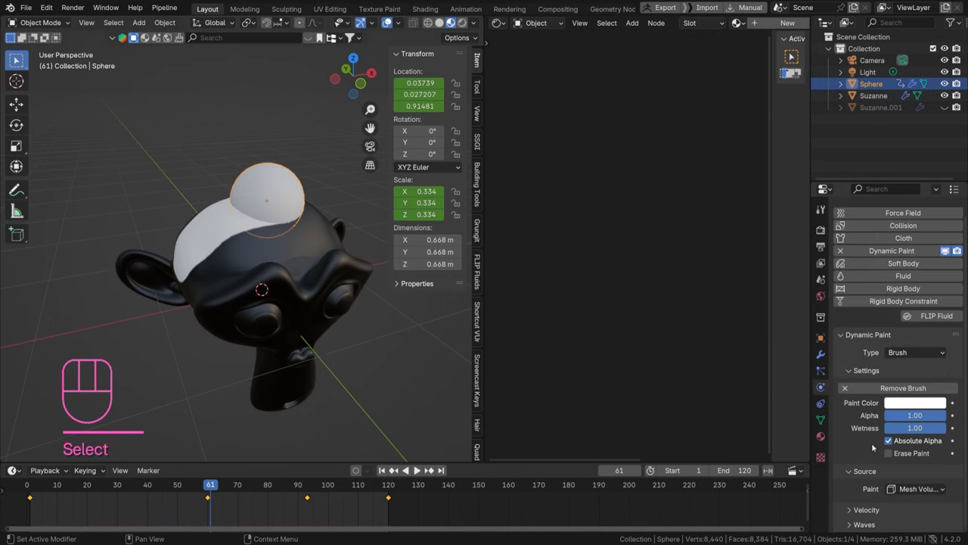
pyautogui.moveTo(257, 273)
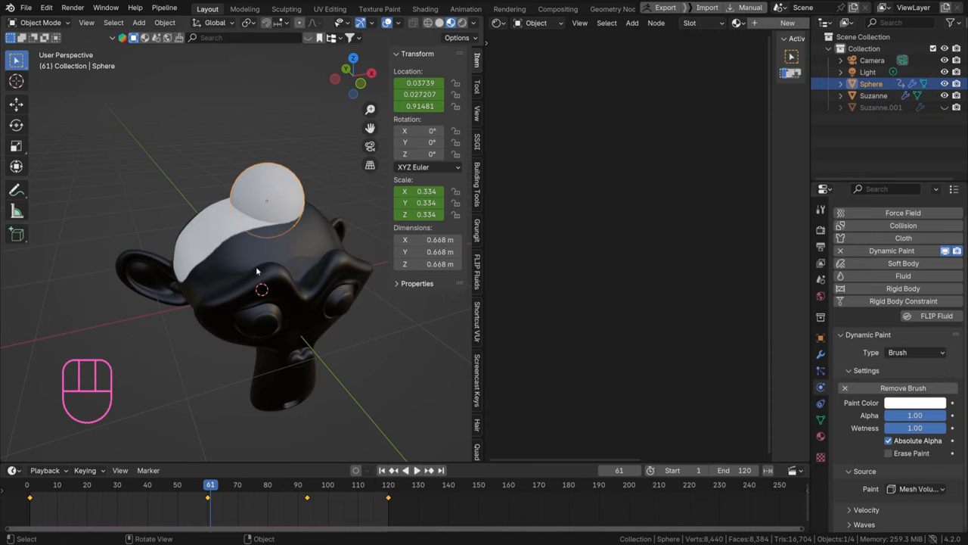
pyautogui.click(874, 95)
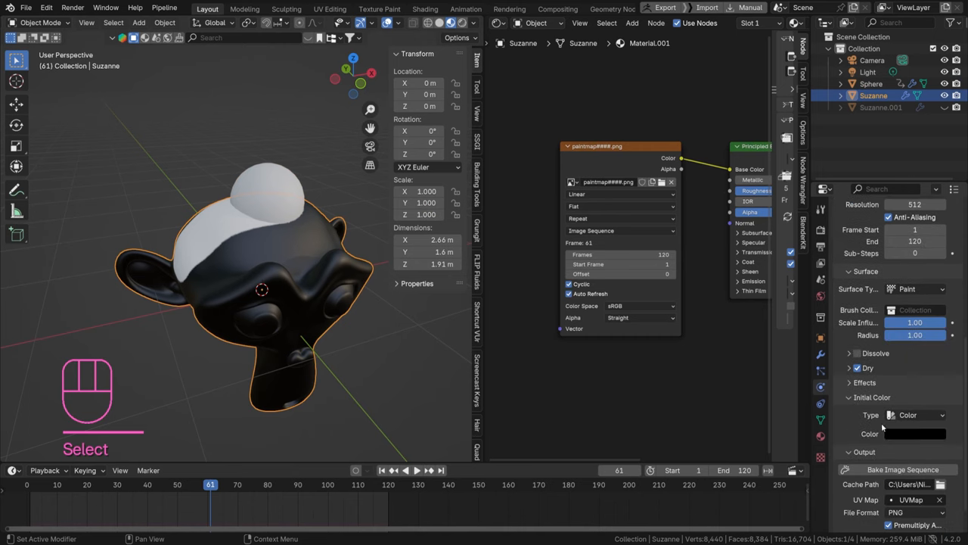
pyautogui.scroll(-3)
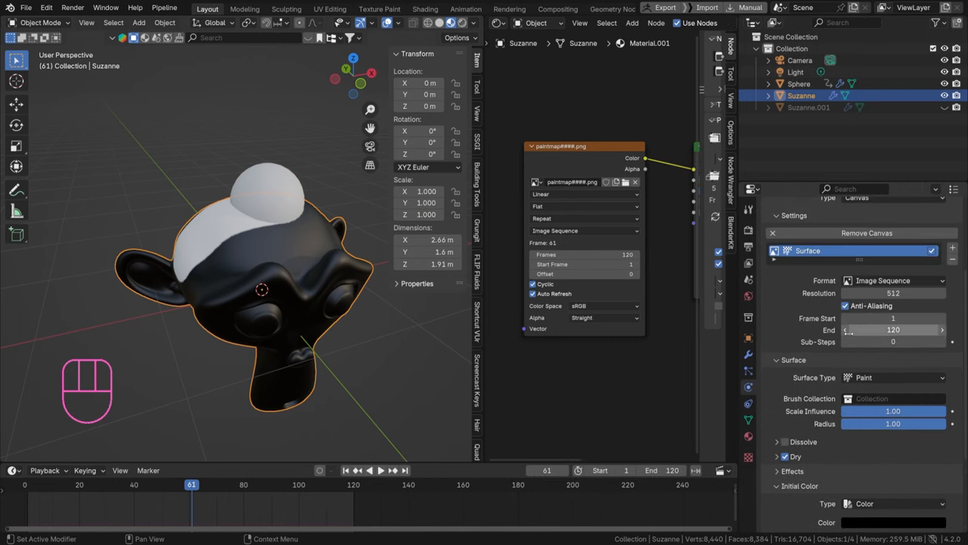
pyautogui.scroll(-3)
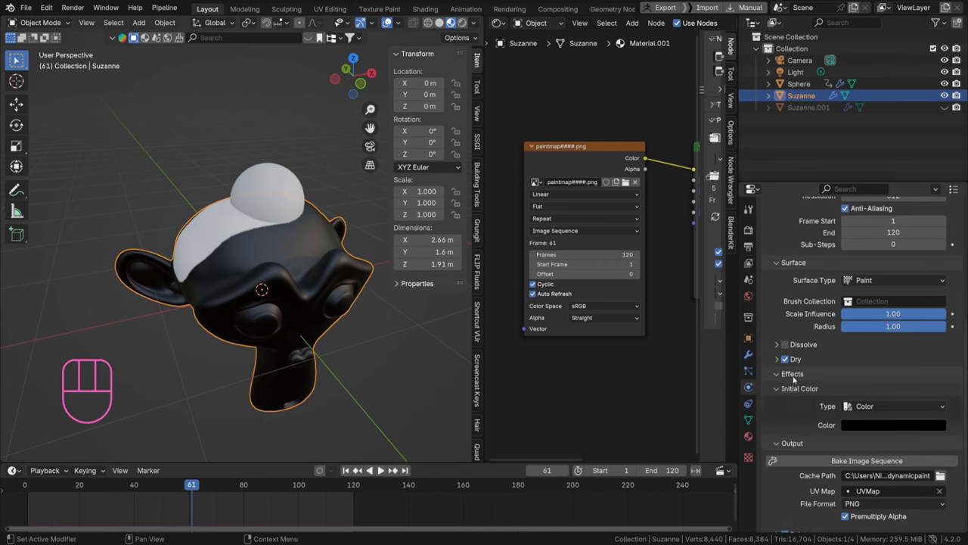
pyautogui.click(785, 354)
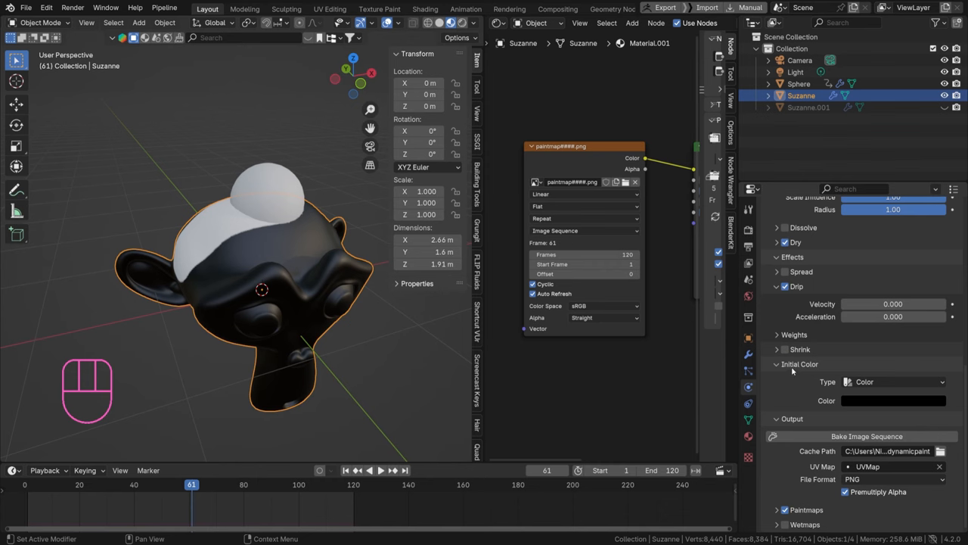
pyautogui.moveTo(814, 326)
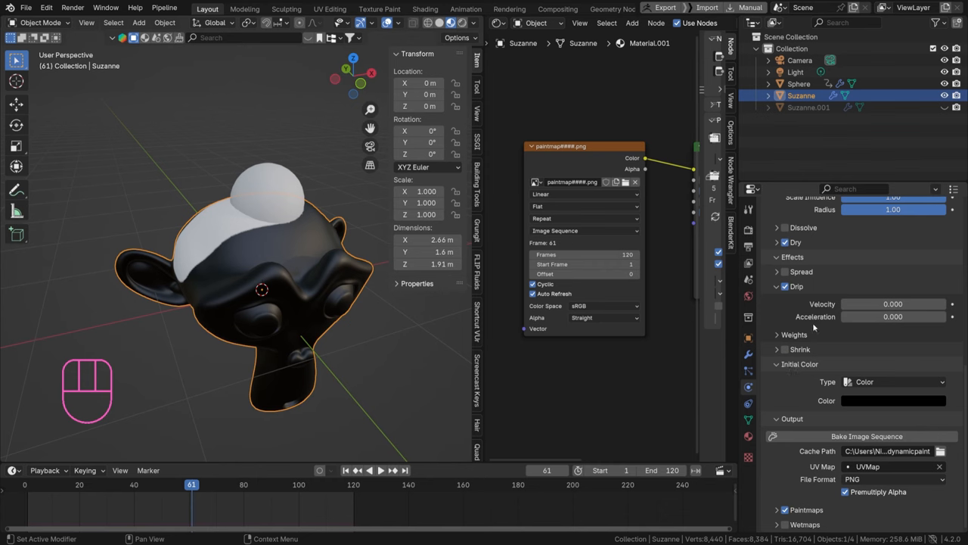
pyautogui.moveTo(892, 303)
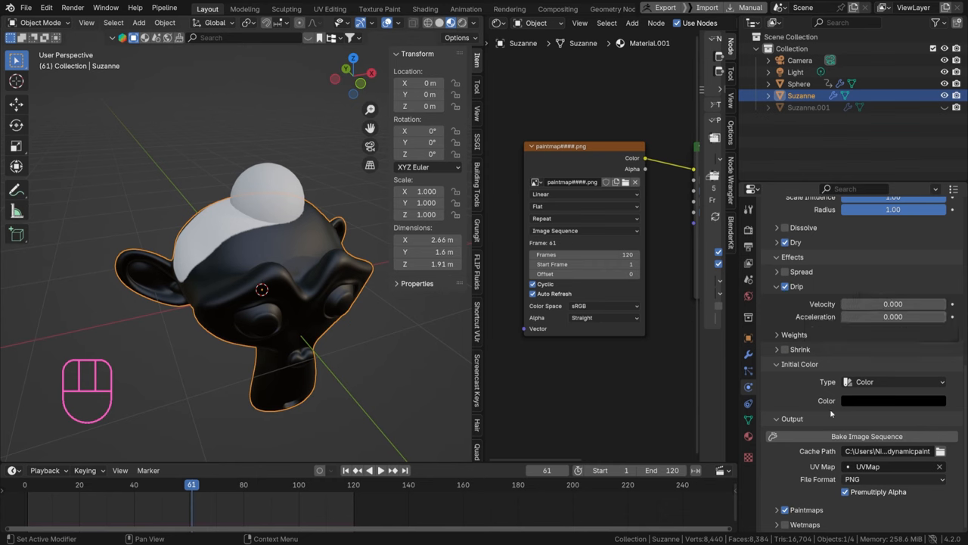
pyautogui.moveTo(862, 405)
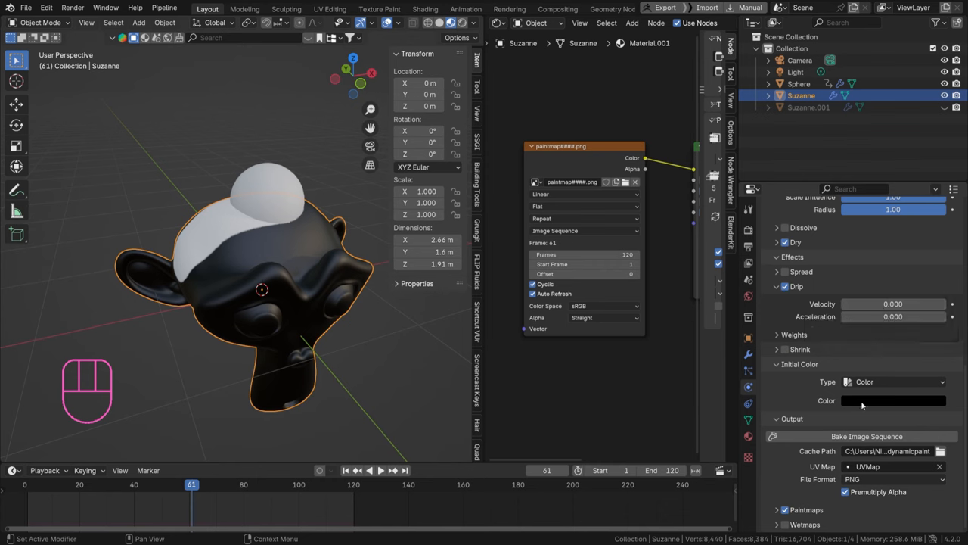
# Re-bake the paint trail image sequence and play back the updated white paintmap
pyautogui.click(865, 436)
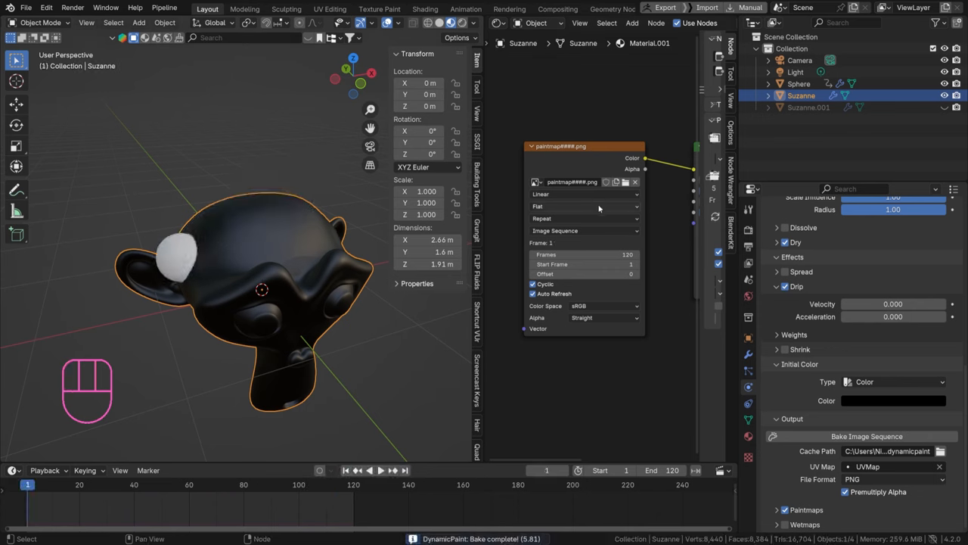
pyautogui.moveTo(627, 182)
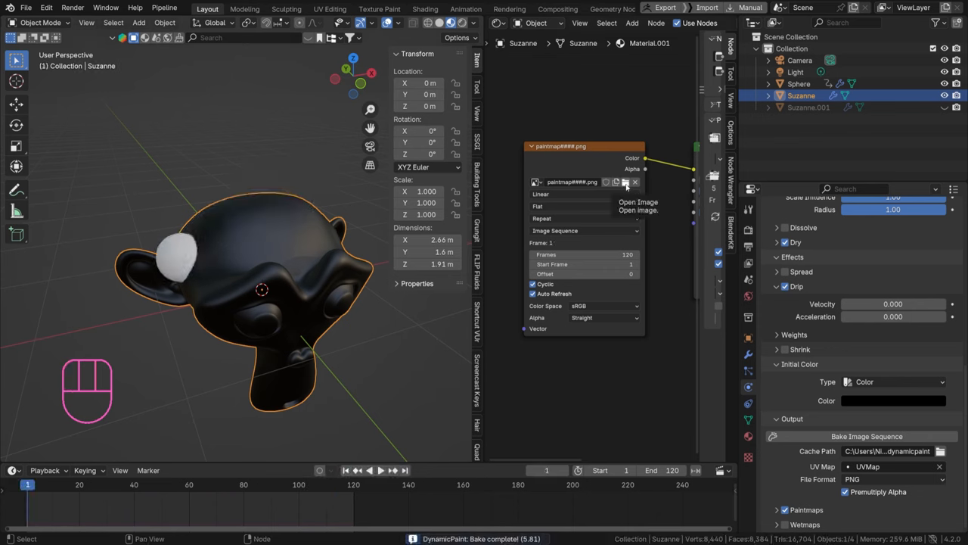
pyautogui.moveTo(908, 398)
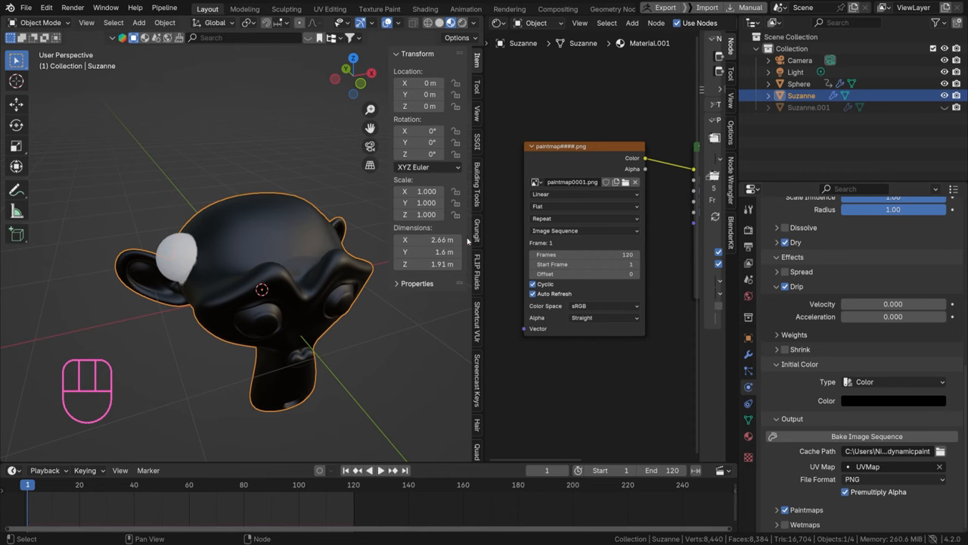
pyautogui.press('space')
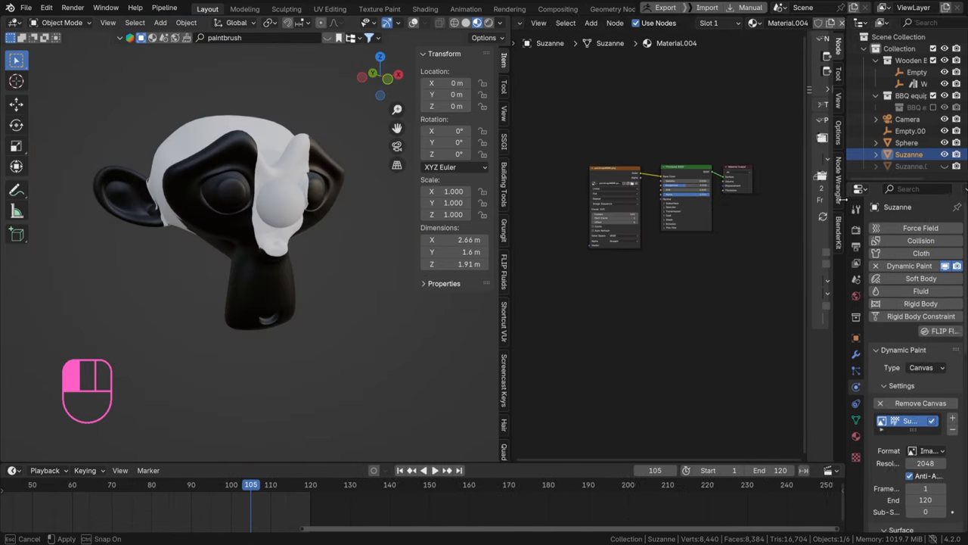
# Add Color Ramp and Bump nodes, bump strength 0.6, feeding the Principled BSDF normal
pyautogui.press('shift+a')
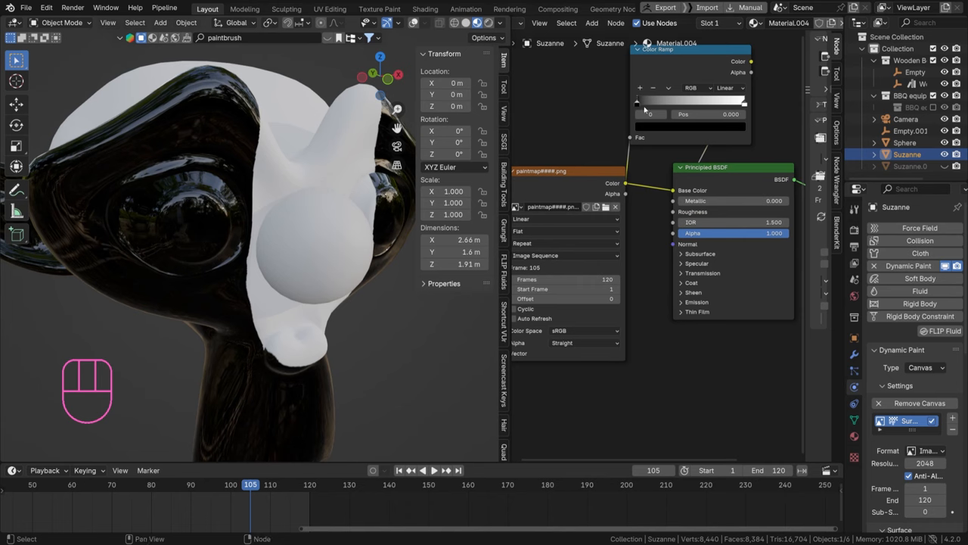
pyautogui.moveTo(639, 103)
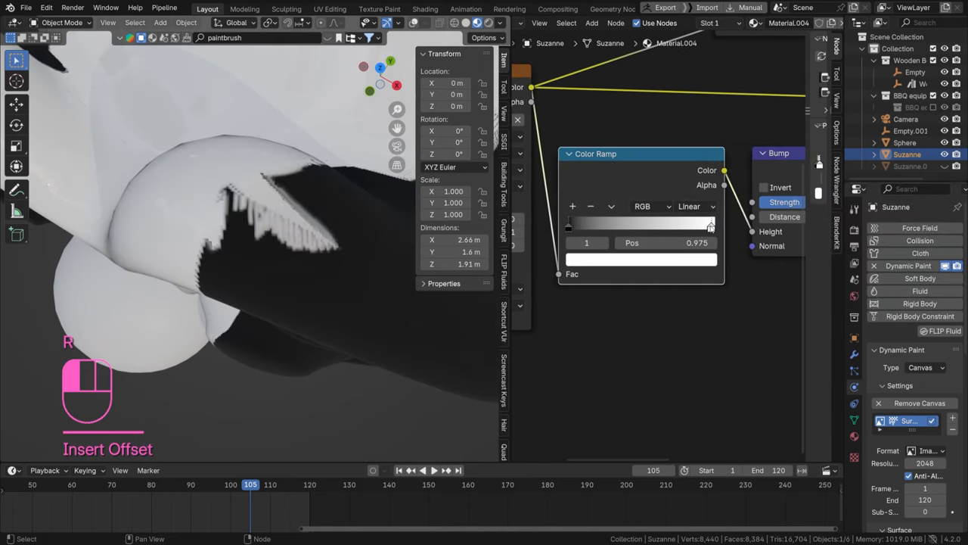
pyautogui.moveTo(710, 224); pyautogui.dragTo(677, 224)
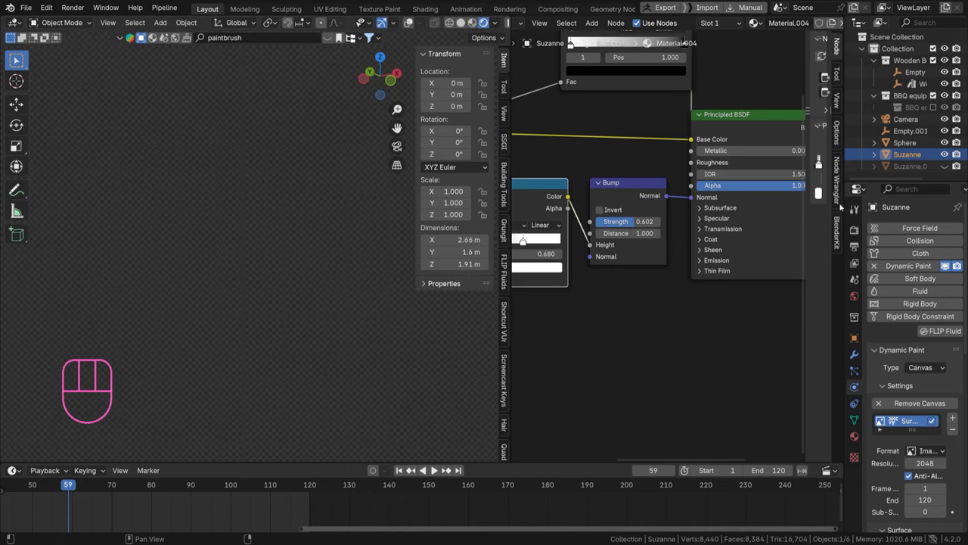
# Play the timeline to preview the second Color Ramp shading Suzanne dark brown
pyautogui.press('space')
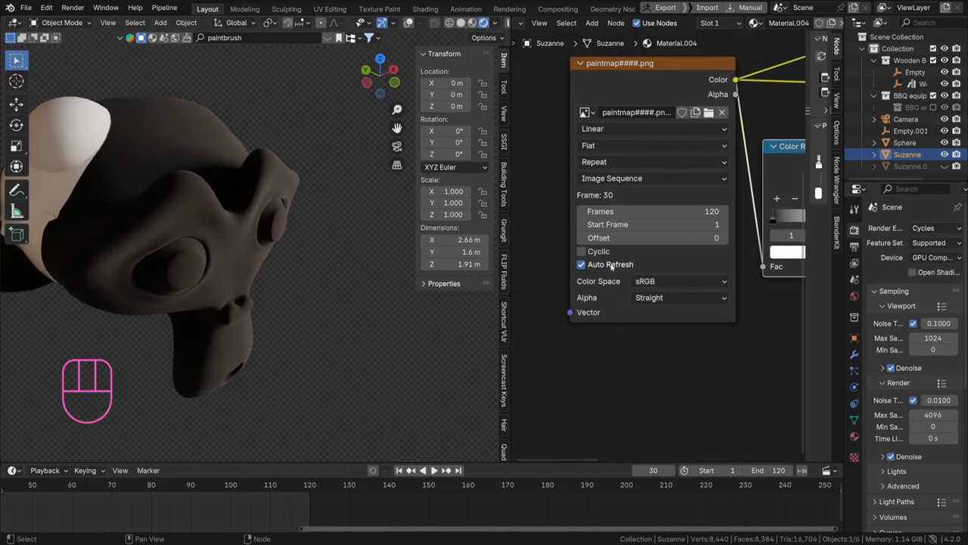
pyautogui.press('space')
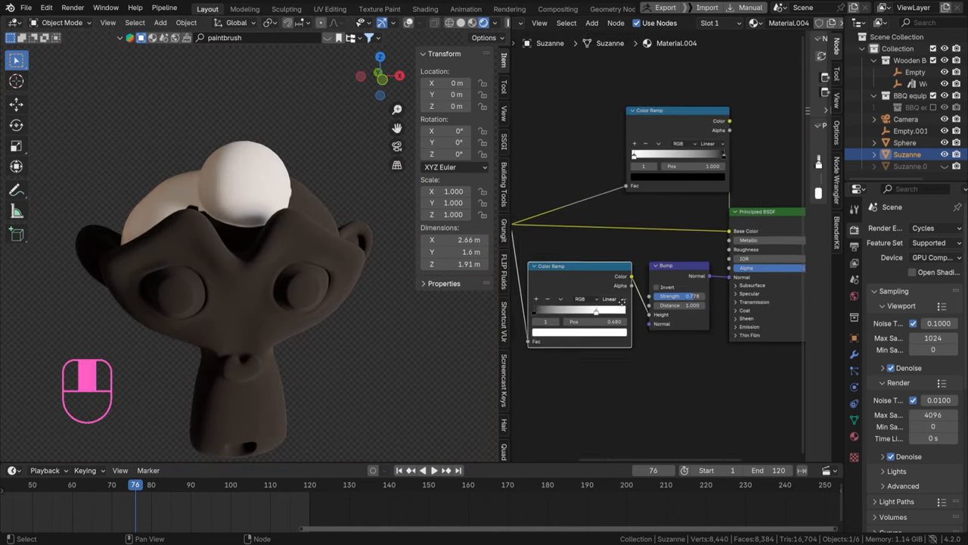
# Add a Color Ramp between the paint map and Base Color, with pink and white stops
pyautogui.write('colo')
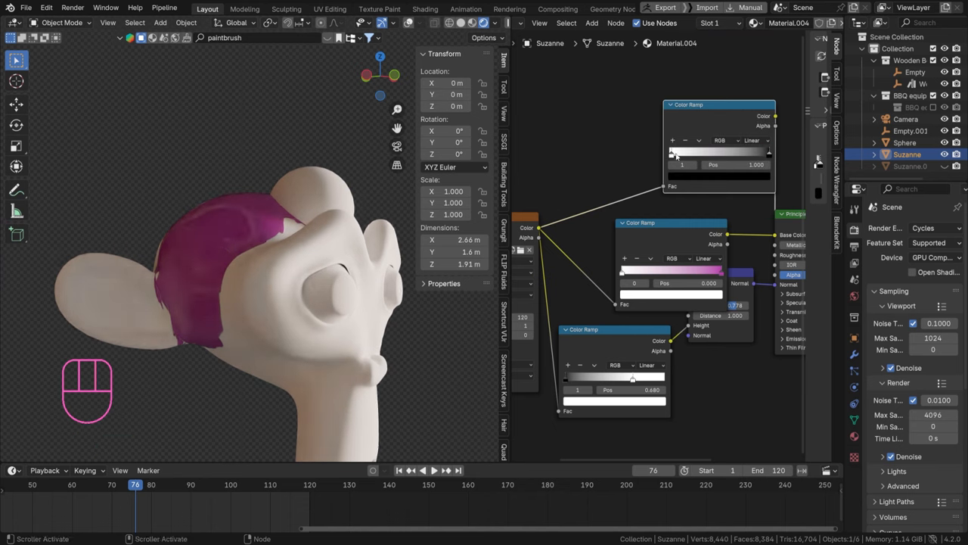
pyautogui.click(672, 152)
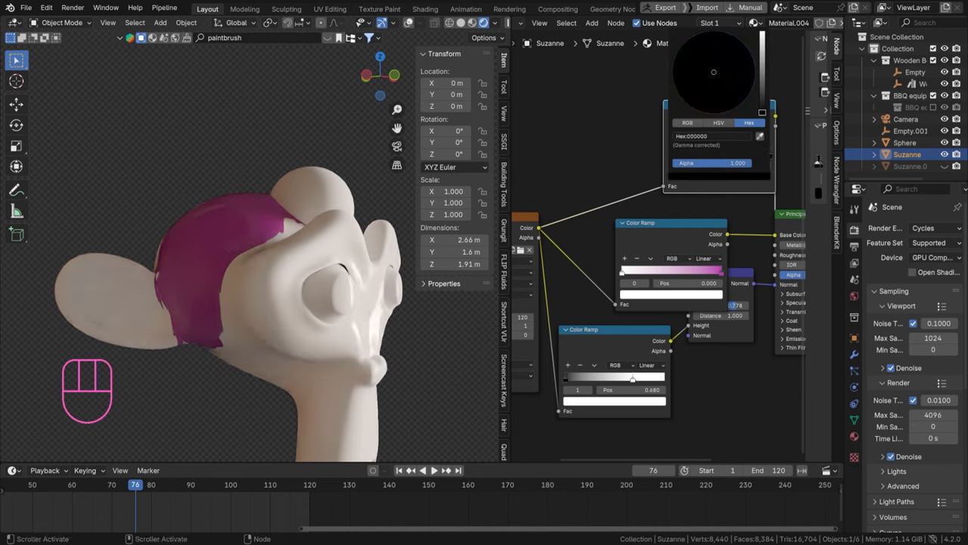